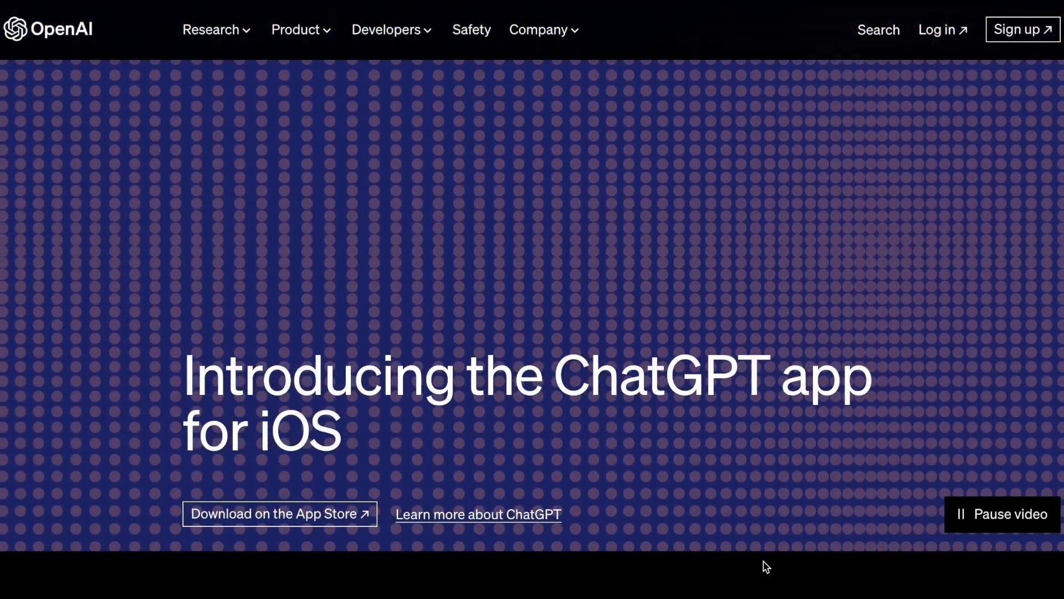
- Scroll the OpenAI homepage from the ChatGPT iOS announcement down to the Latest updates posts
scroll("down", 3)
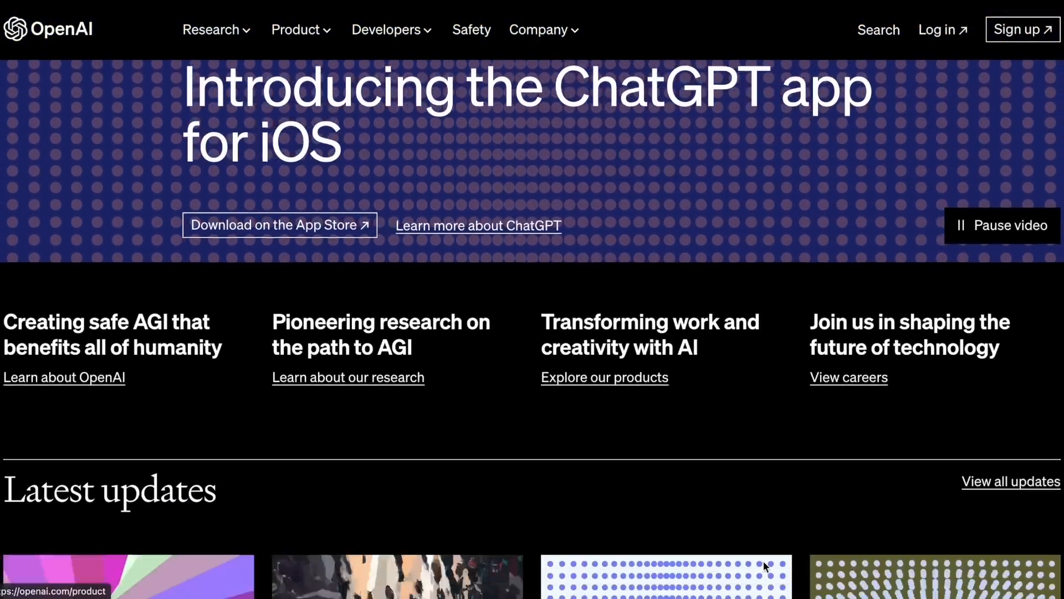
scroll("down", 3)
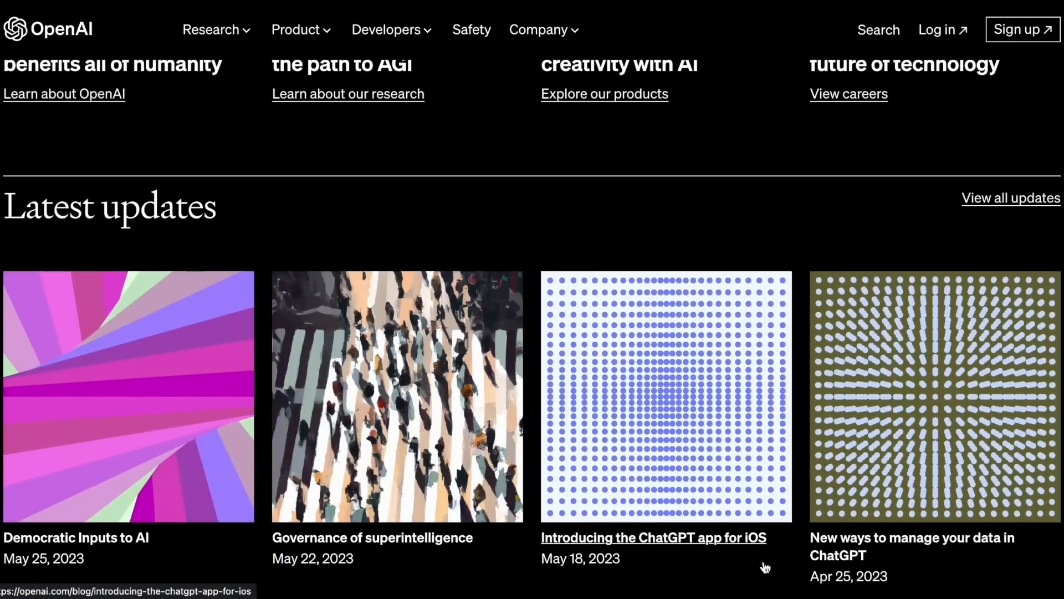
scroll("down", 3)
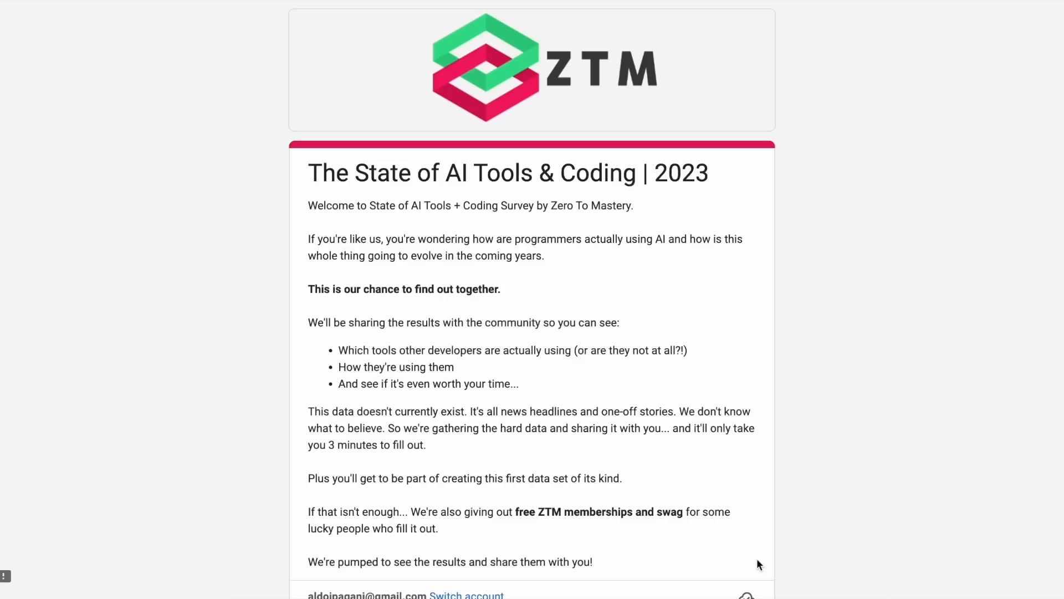
- Answer the experience and location questions with 1-2 years and United States
scroll("down", 3)
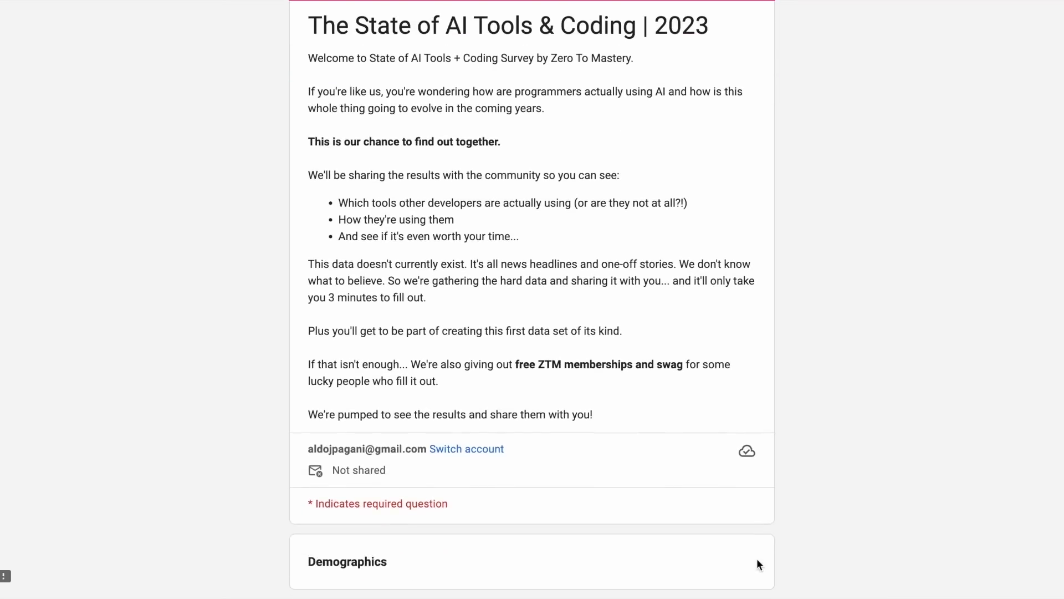
scroll("down", 3)
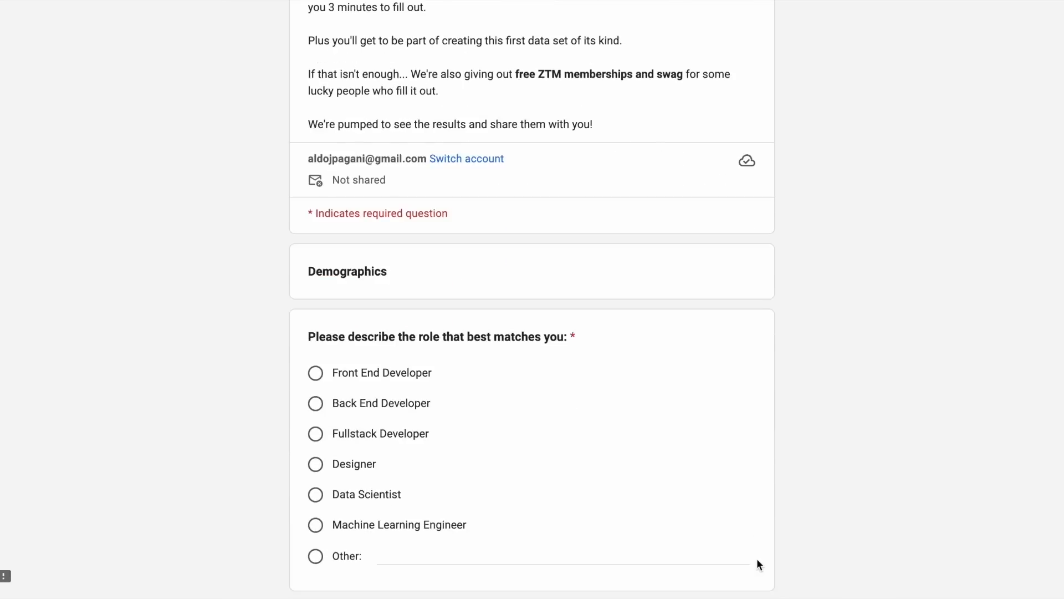
scroll("down", 3)
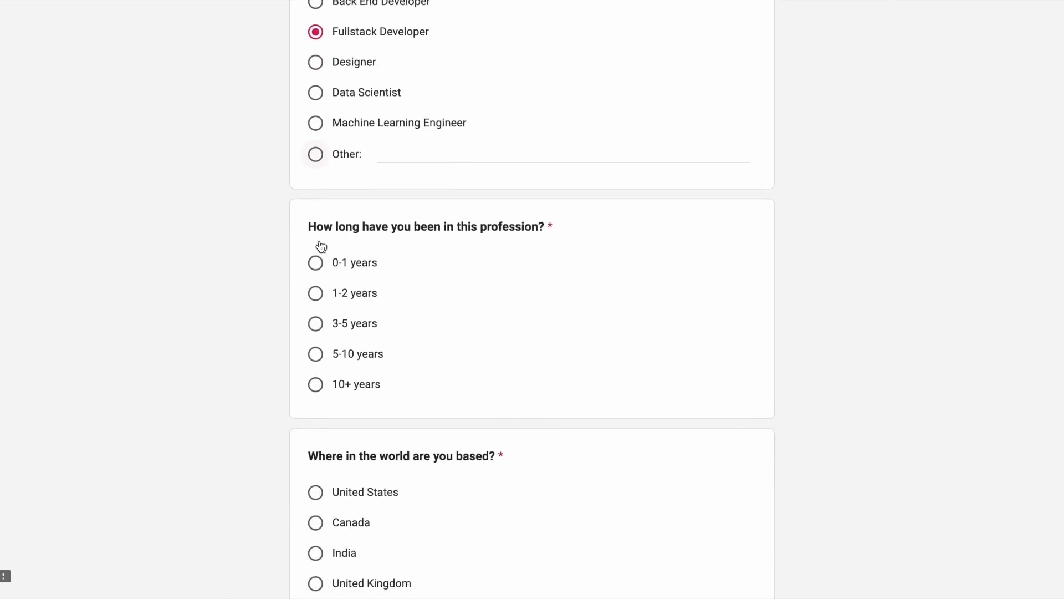
left_click(315, 287)
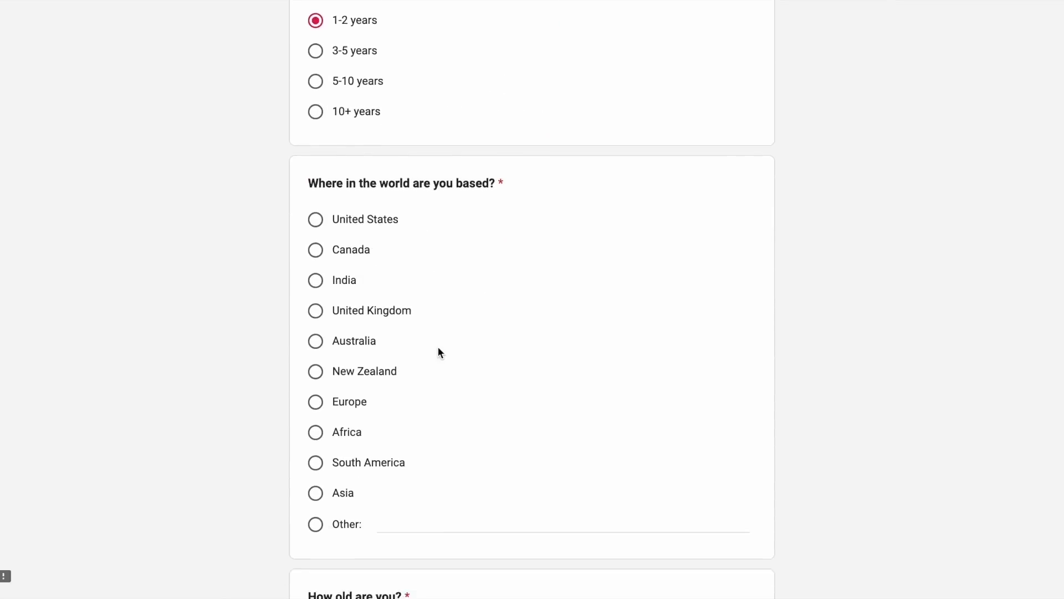
left_click(315, 219)
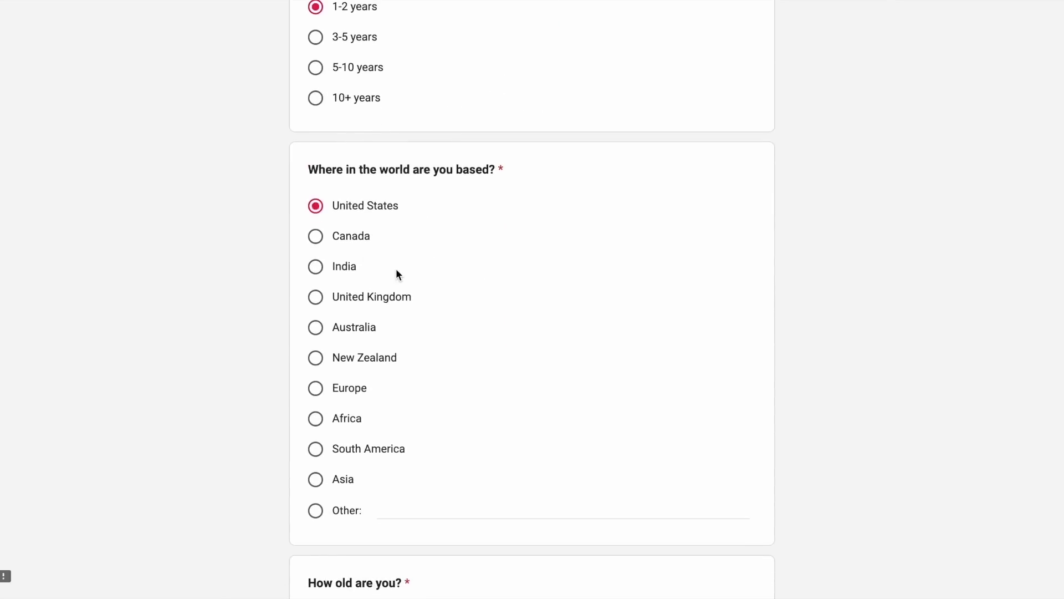
- Answer the age and company-size questions with 18-25 and 11-20 employees
scroll("down", 3)
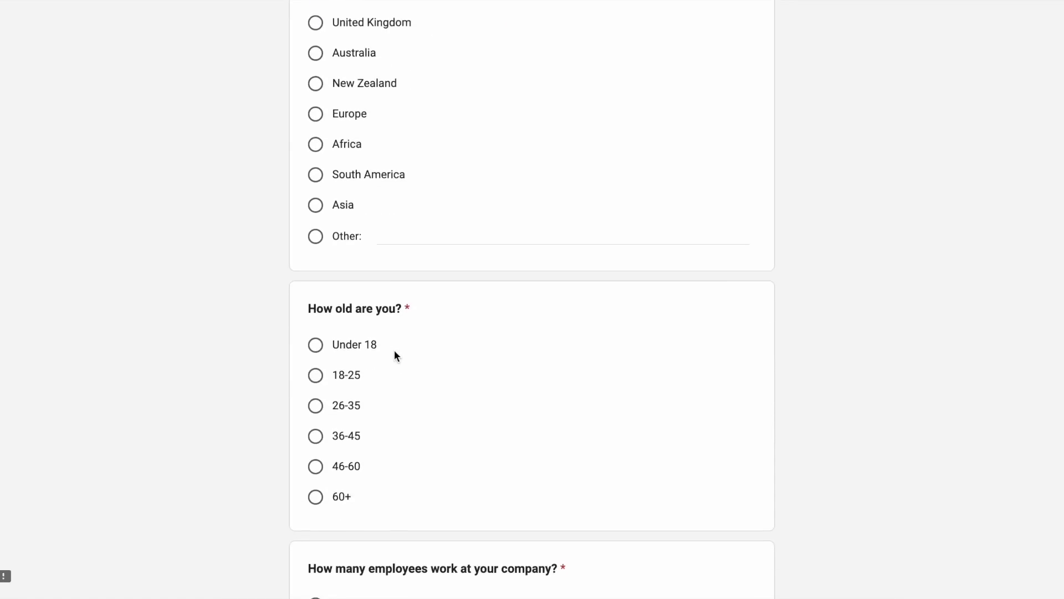
left_click(315, 375)
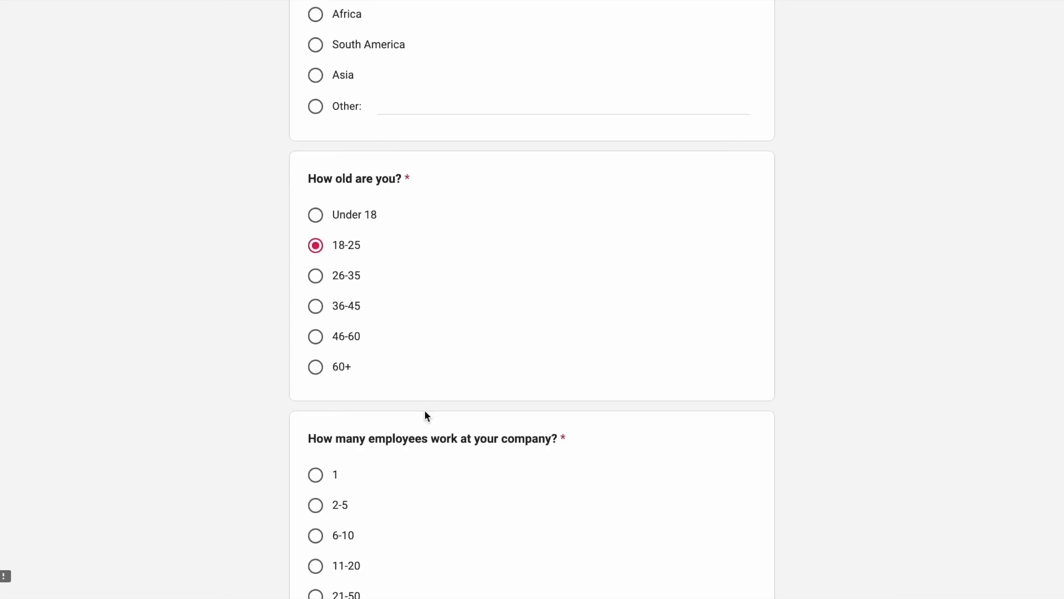
scroll("down", 3)
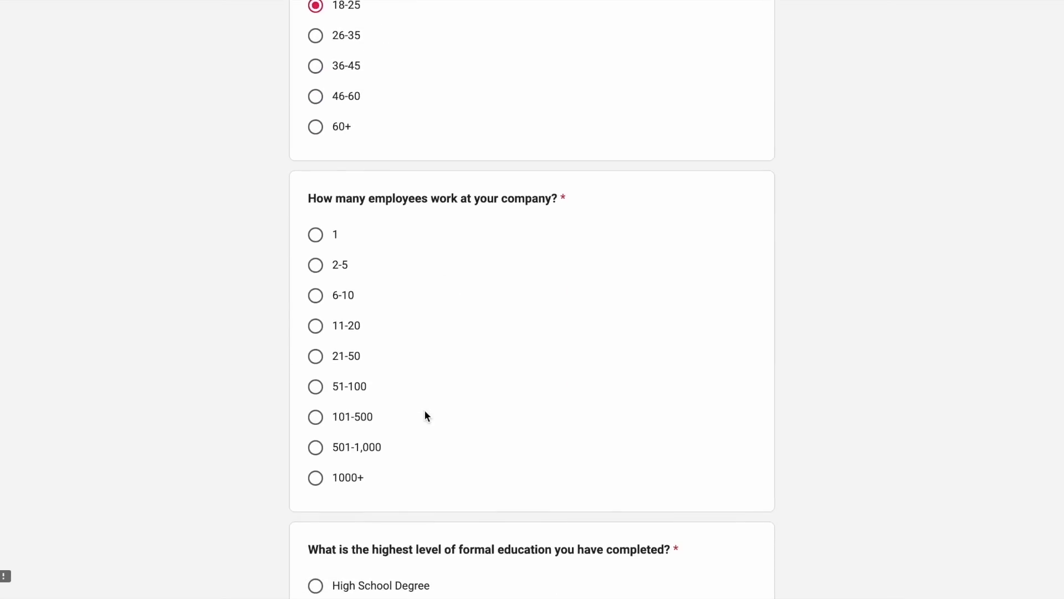
left_click(315, 324)
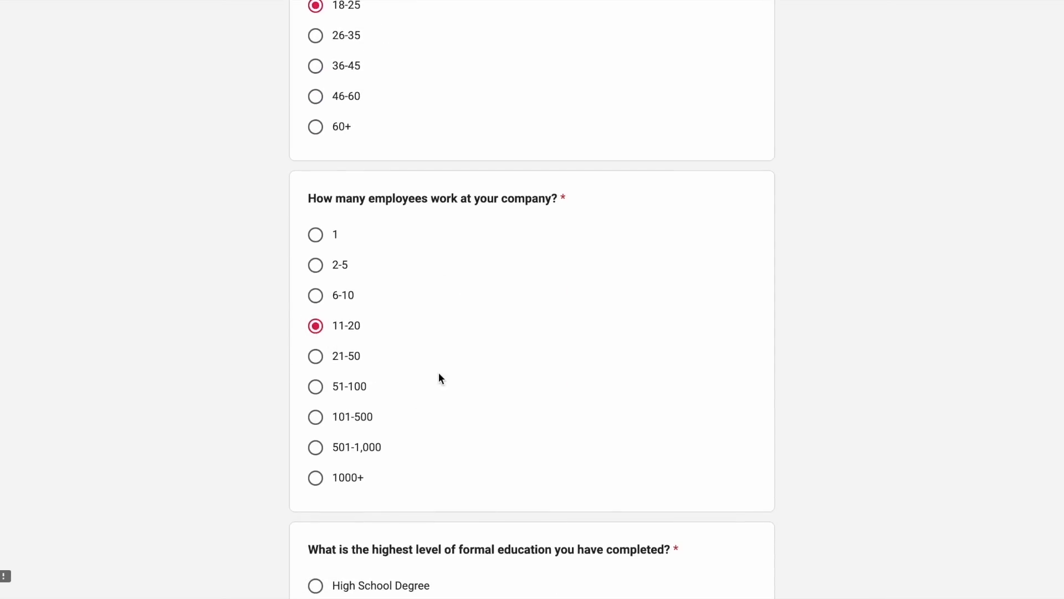
scroll("down", 3)
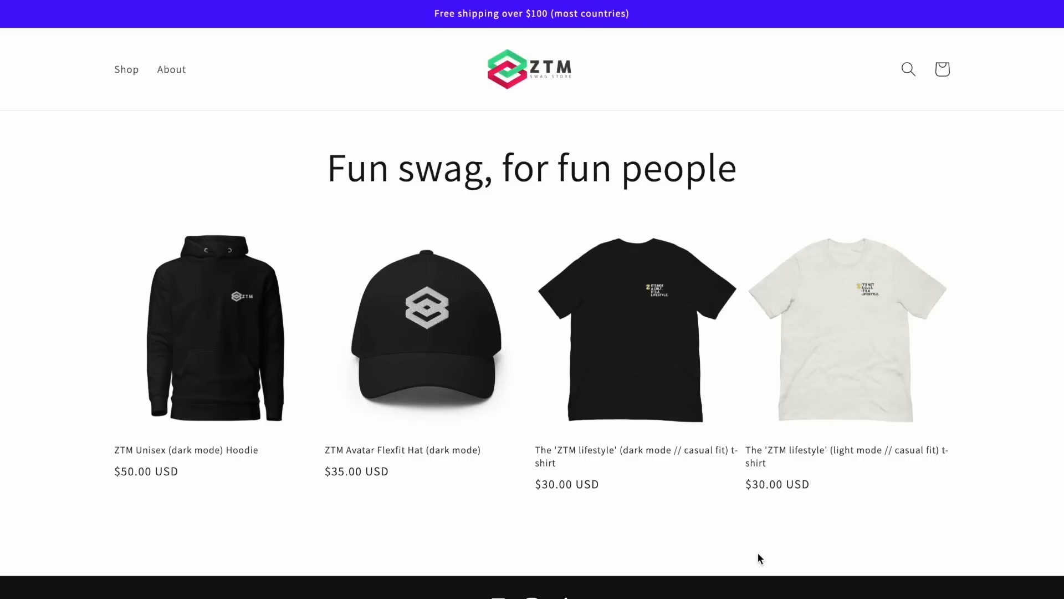
- Scroll the ZTM Unisex (dark mode) Hoodie page through its description to the size guide
scroll("down", 3)
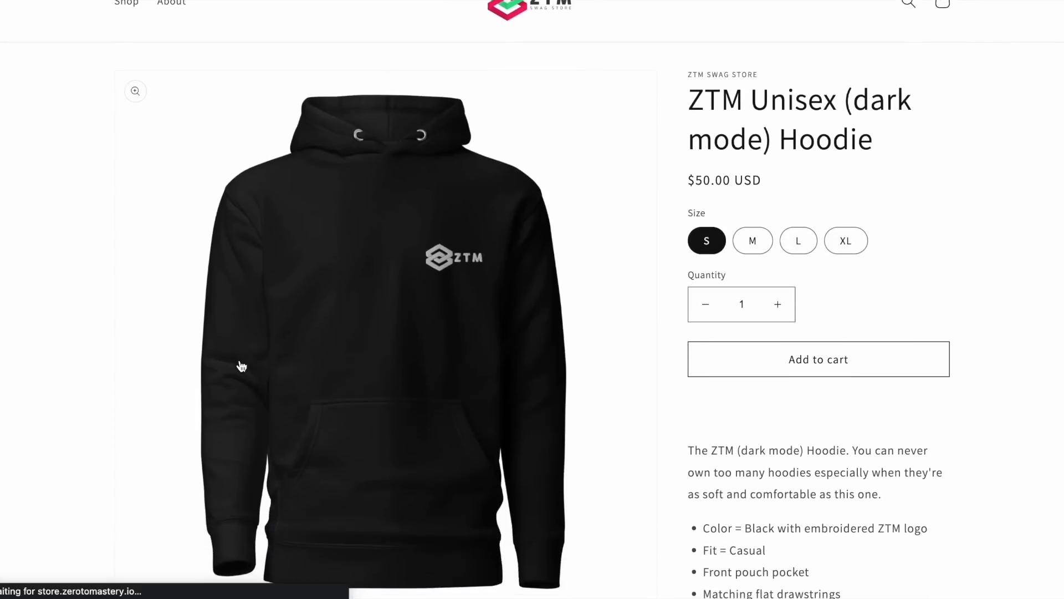
scroll("down", 3)
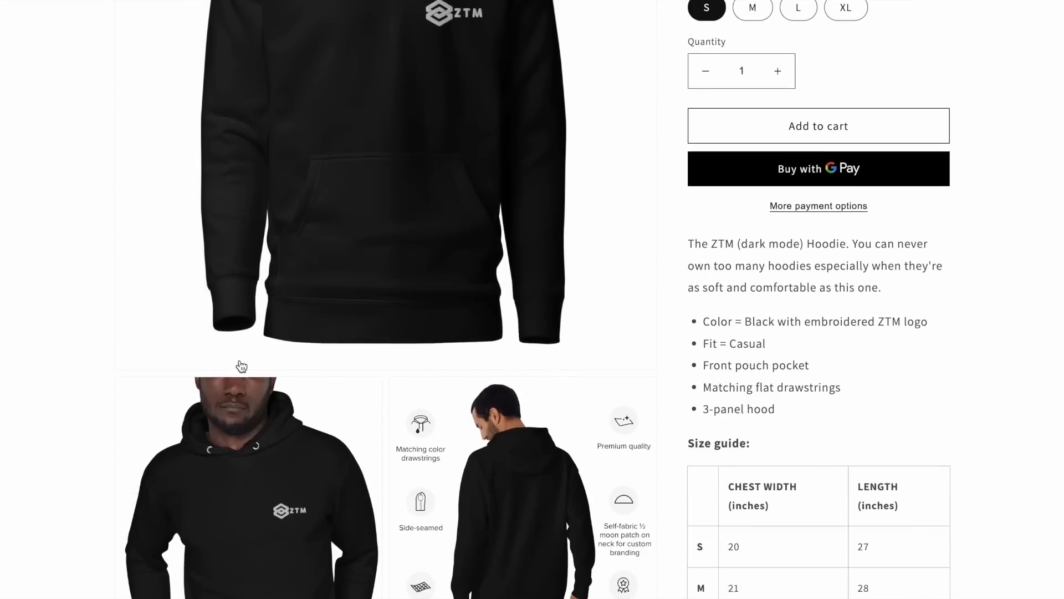
scroll("down", 3)
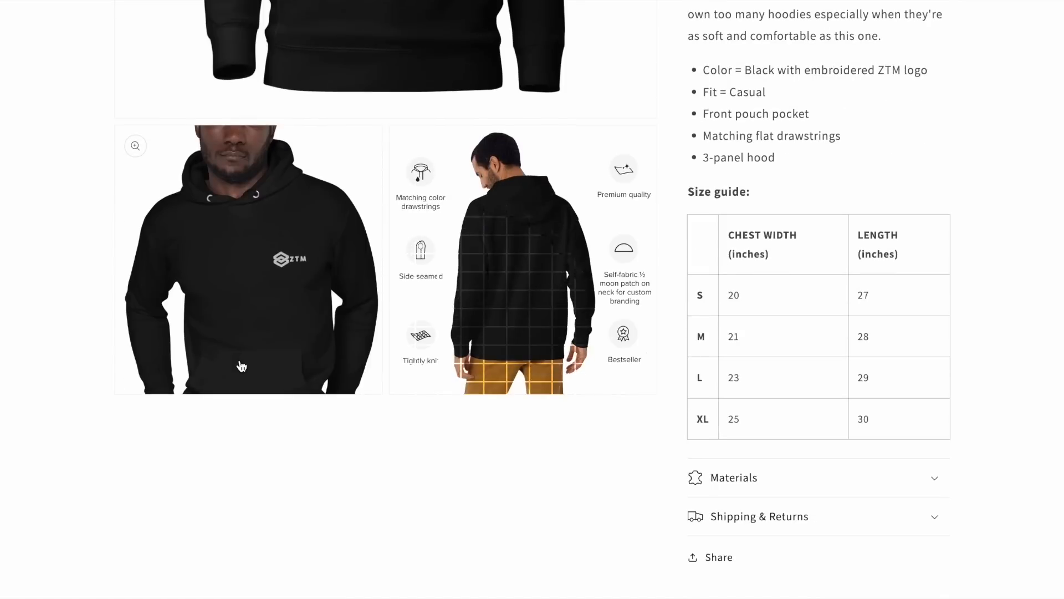
scroll("down", 3)
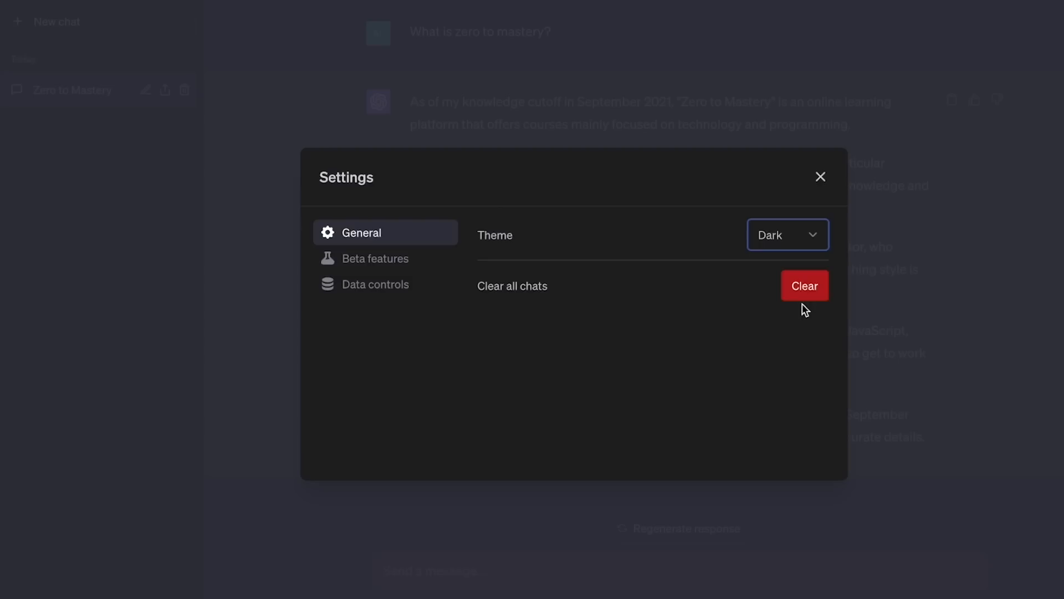
- Switch the Theme setting from Dark to Light in ChatGPT's General settings
left_click(787, 234)
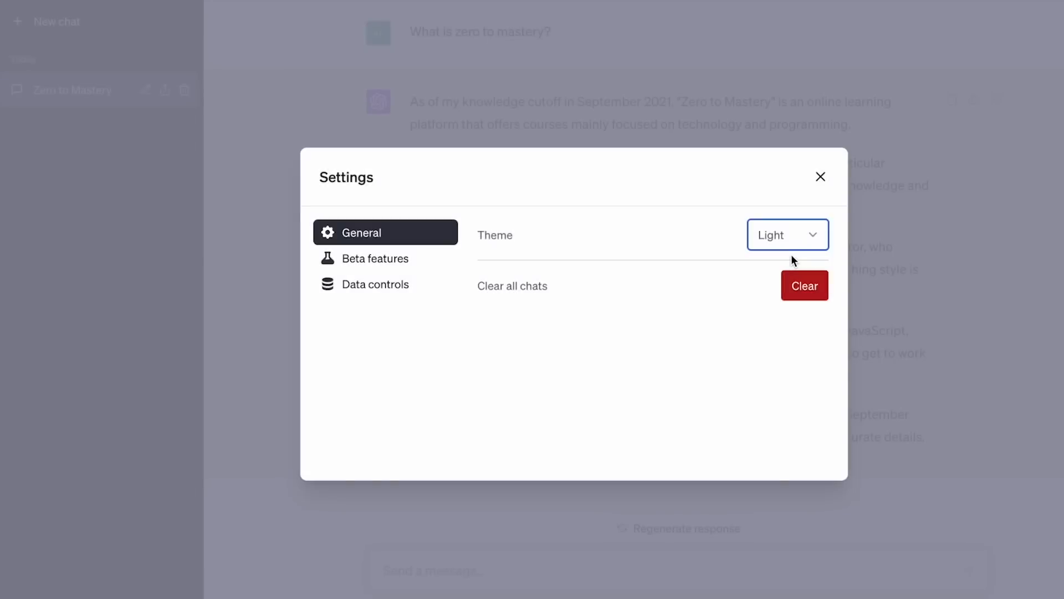
left_click(787, 234)
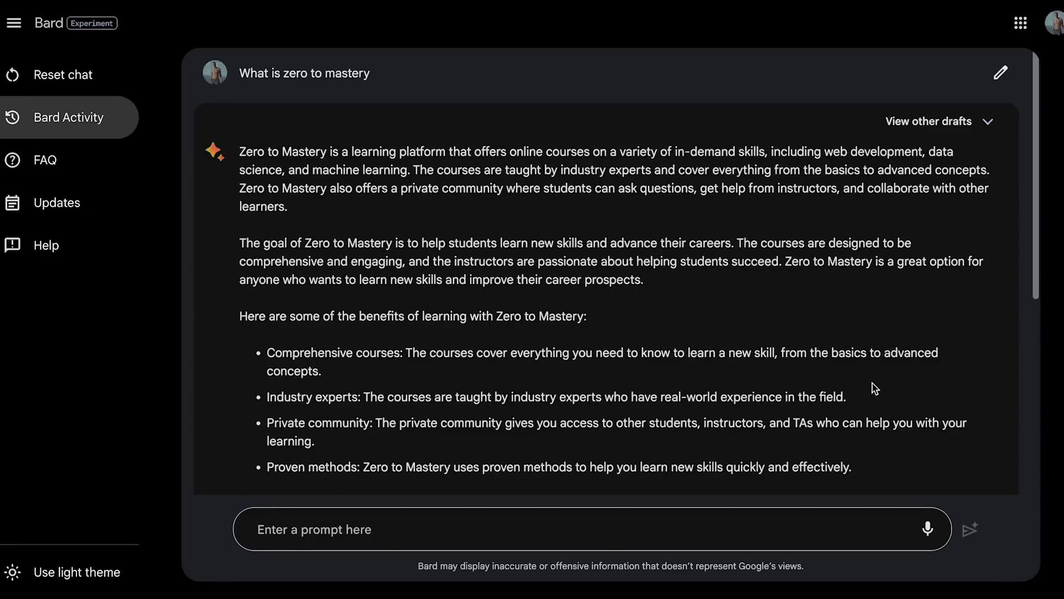
scroll("down", 3)
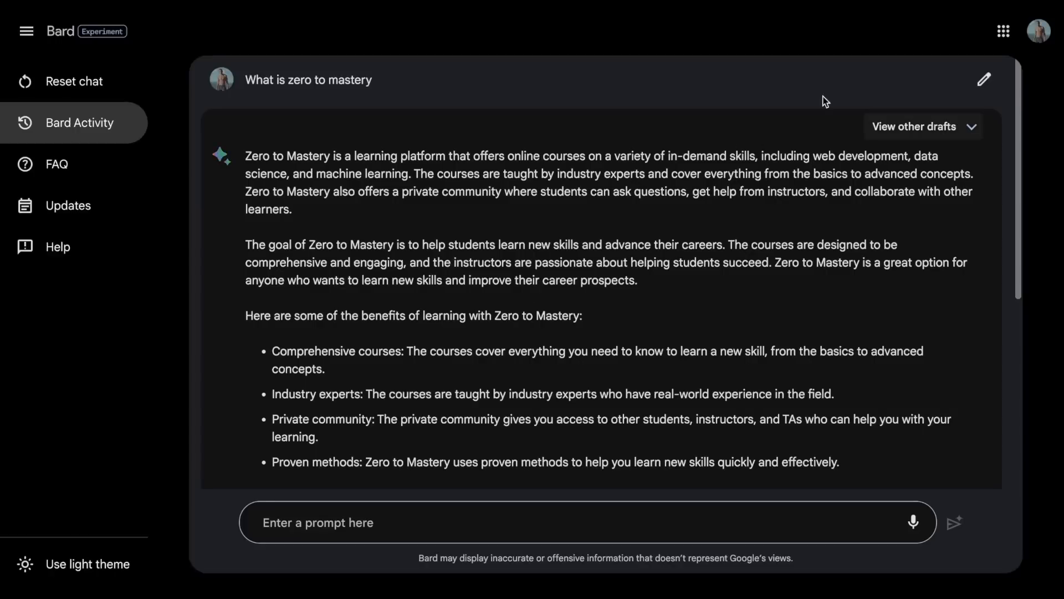
mouse_move(826, 90)
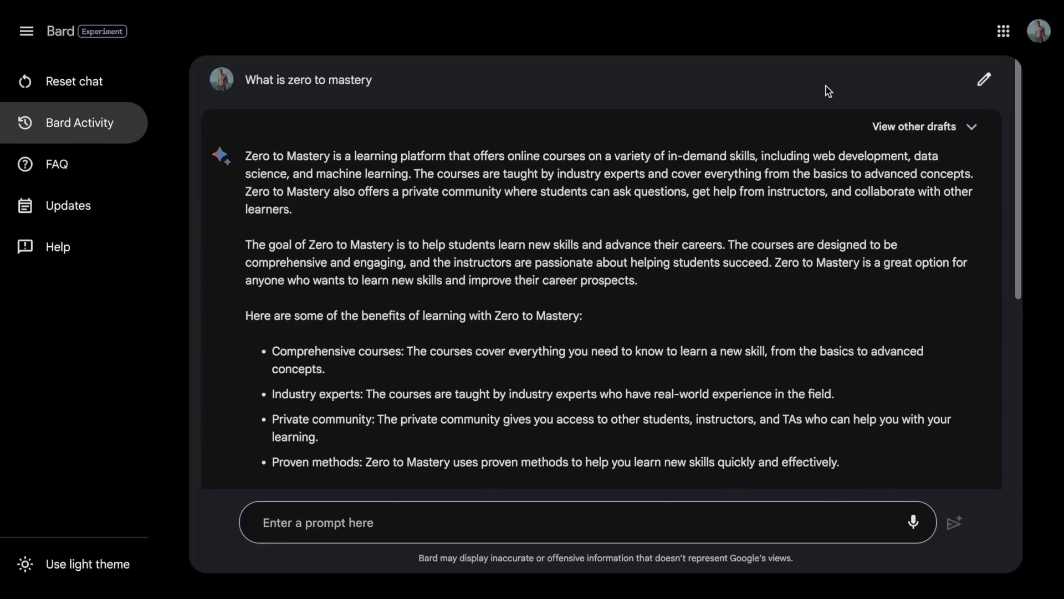
mouse_move(192, 138)
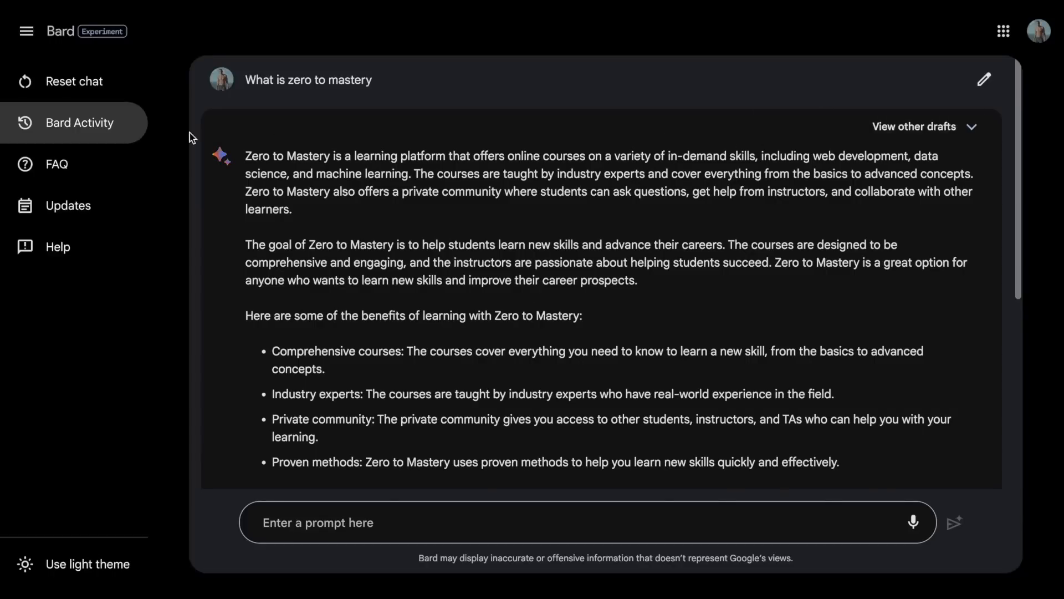
left_click(75, 123)
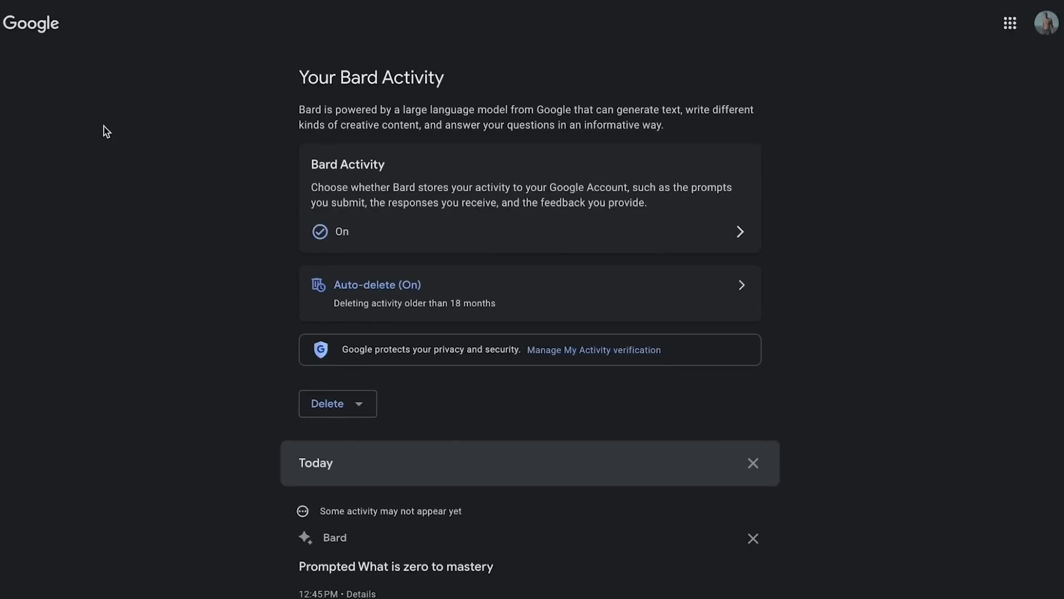
scroll("down", 3)
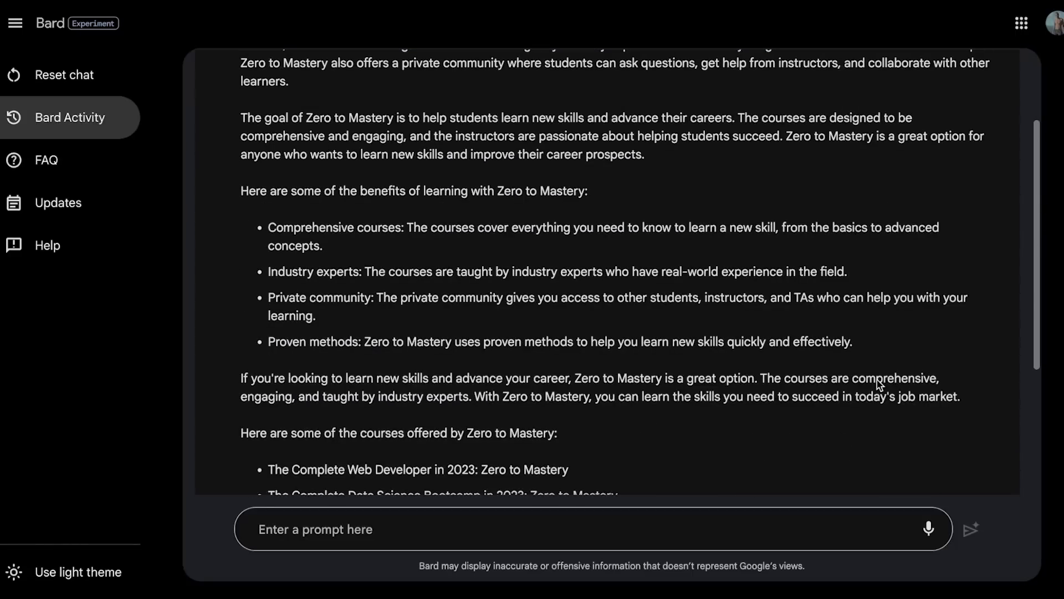
scroll("down", 3)
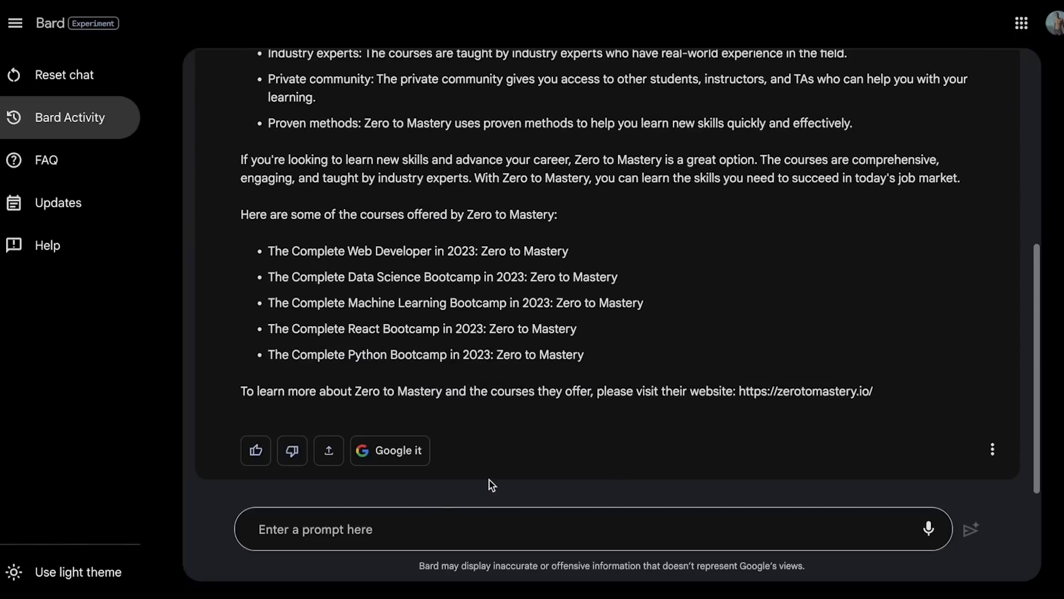
mouse_move(371, 496)
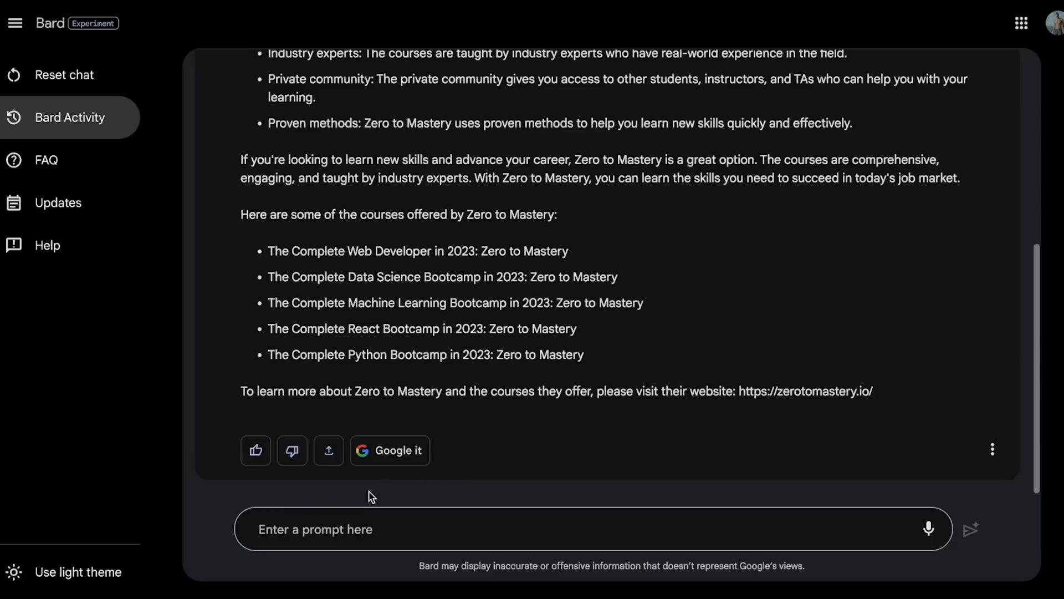
mouse_move(378, 484)
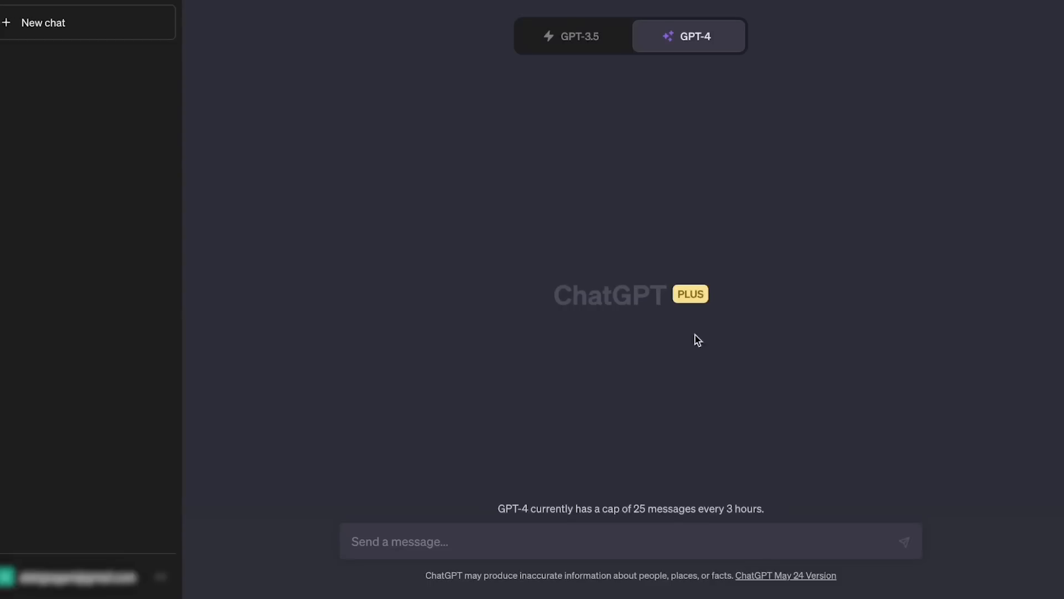
left_click(687, 36)
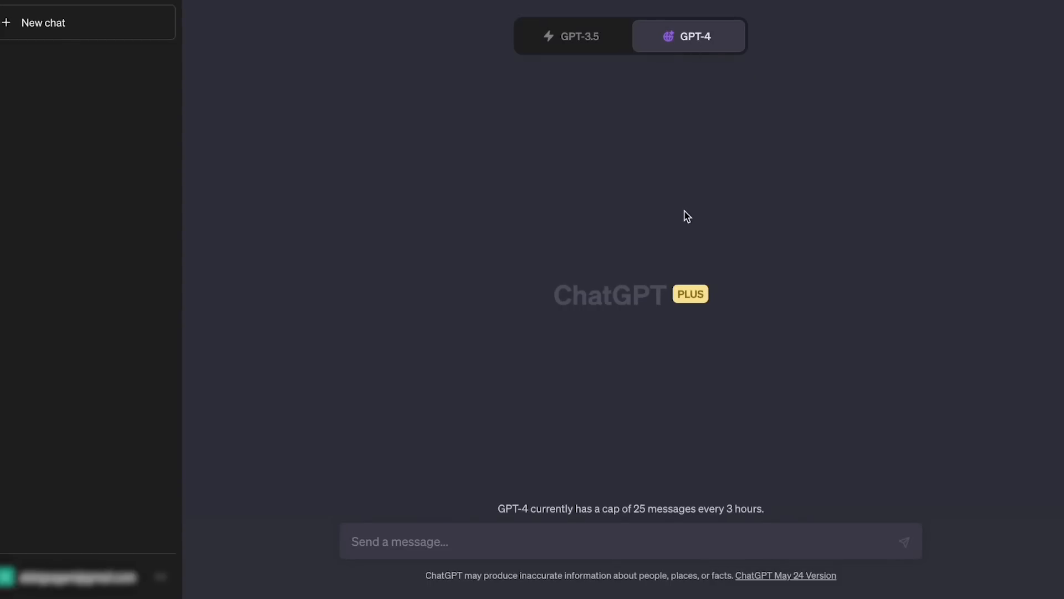
mouse_move(561, 558)
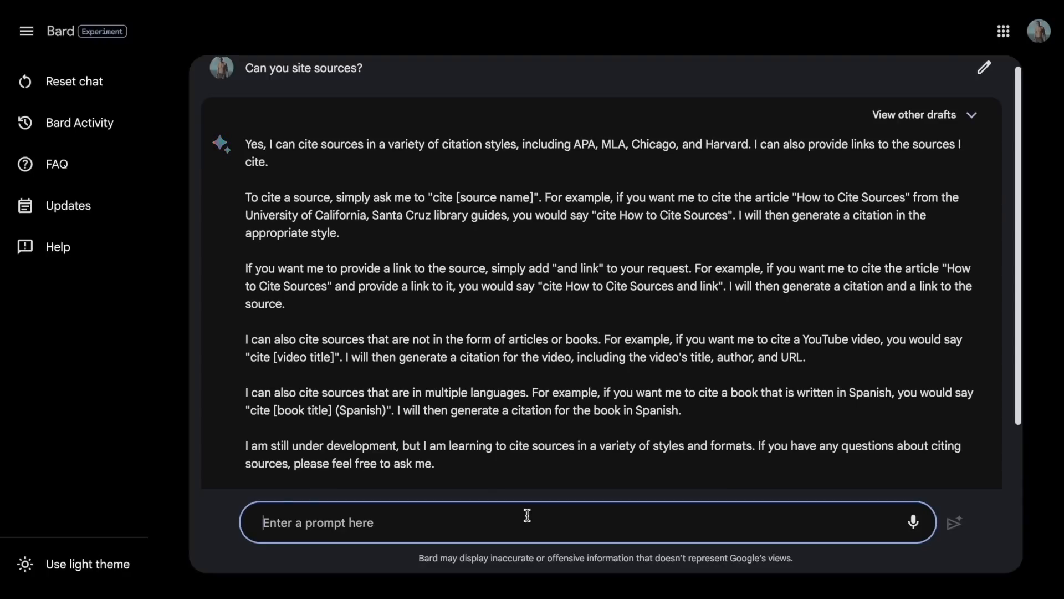
mouse_move(812, 501)
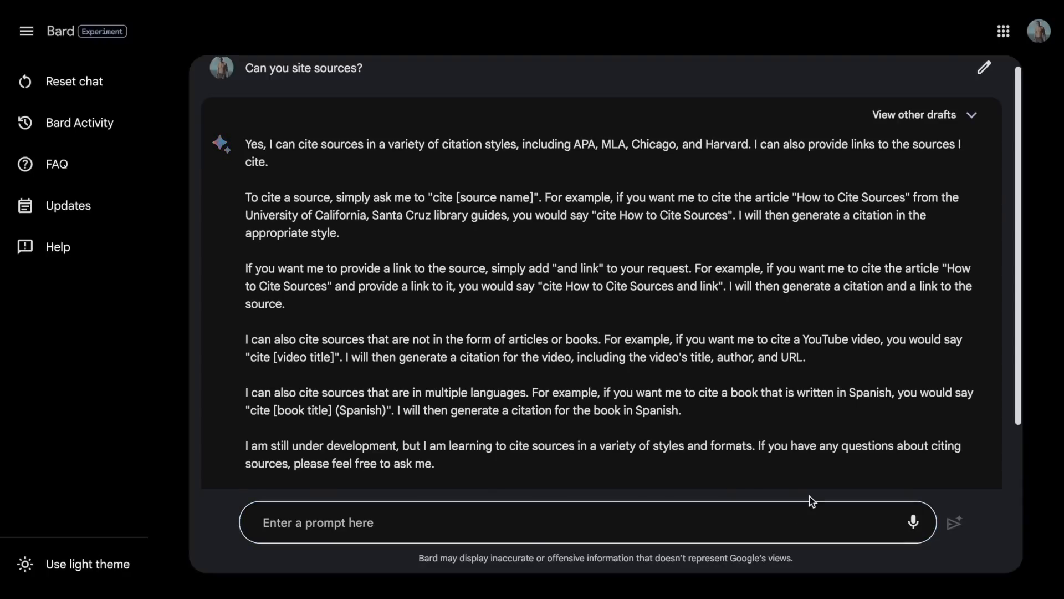
- Expand 'View other drafts' to show Draft 1 and Draft 2 of the citing-sources answer
left_click(915, 114)
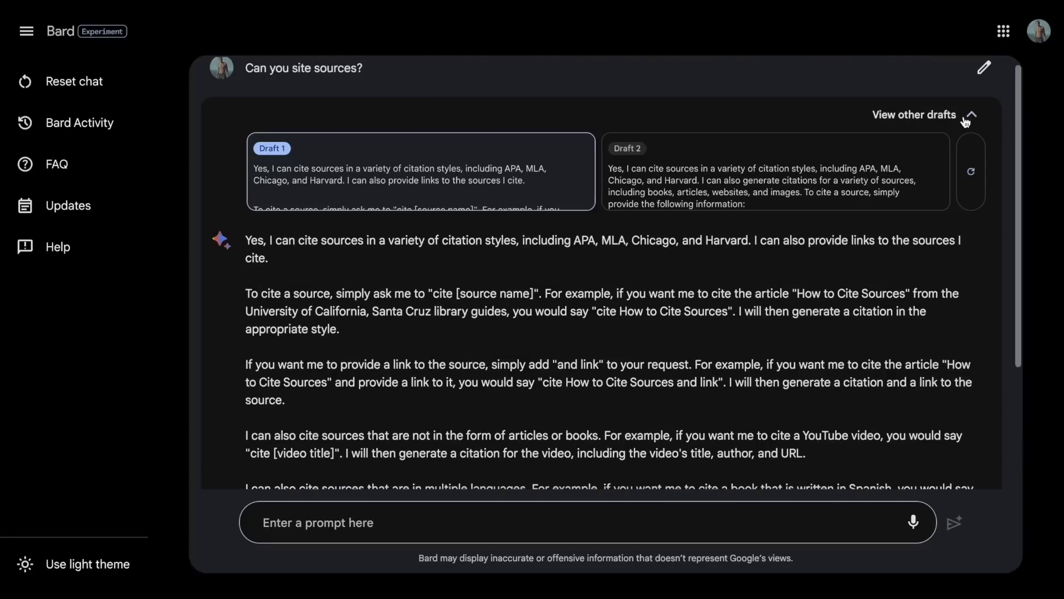
left_click(774, 171)
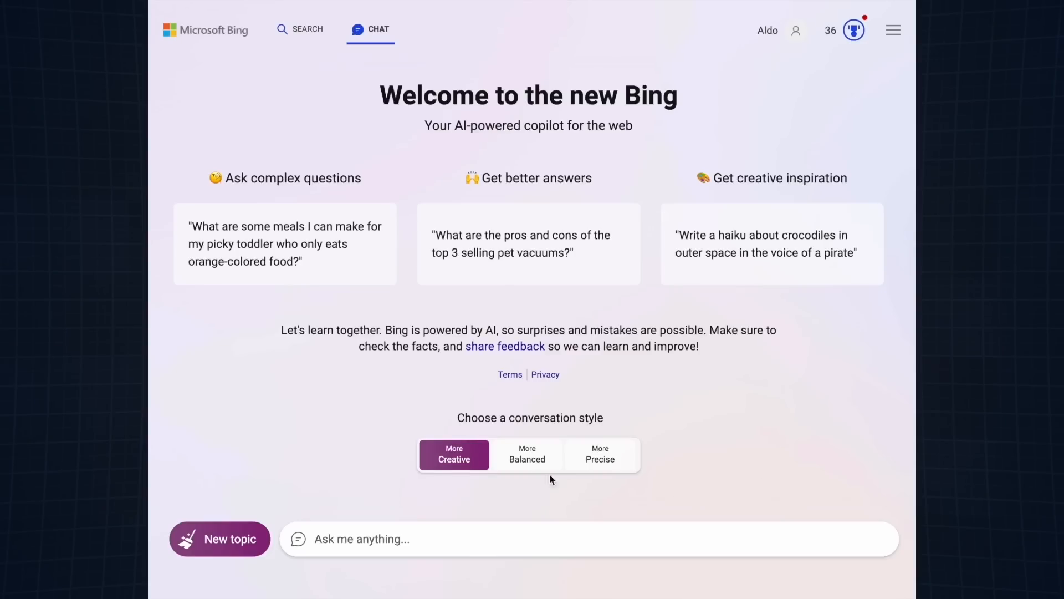
- Try Balanced, return to Creative style, and send 'create a picture of a cat with a hat'
left_click(527, 453)
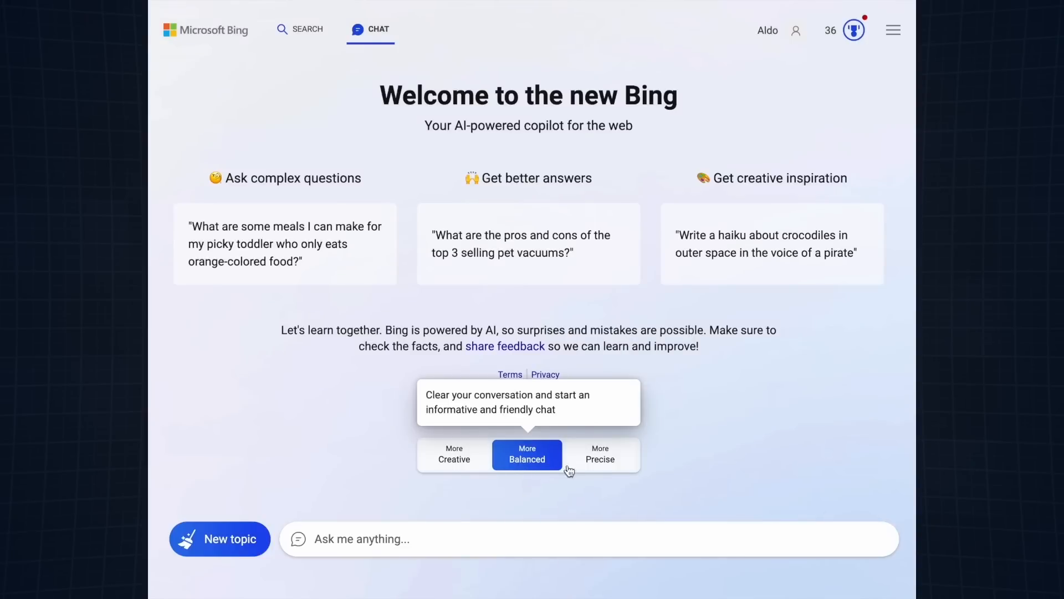
left_click(600, 454)
type("create a picture of a c")
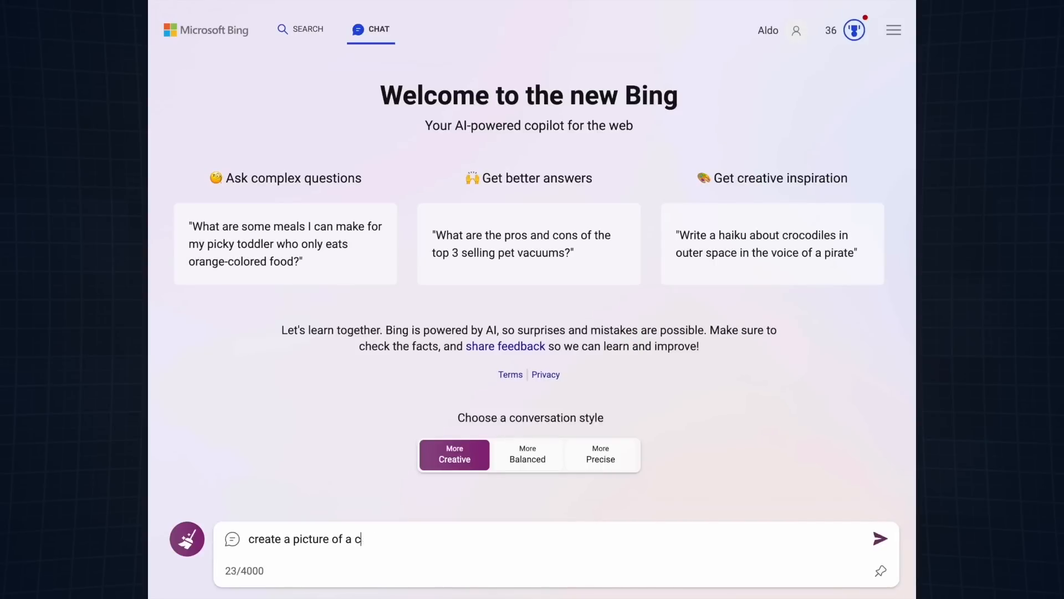
type("at with a hat")
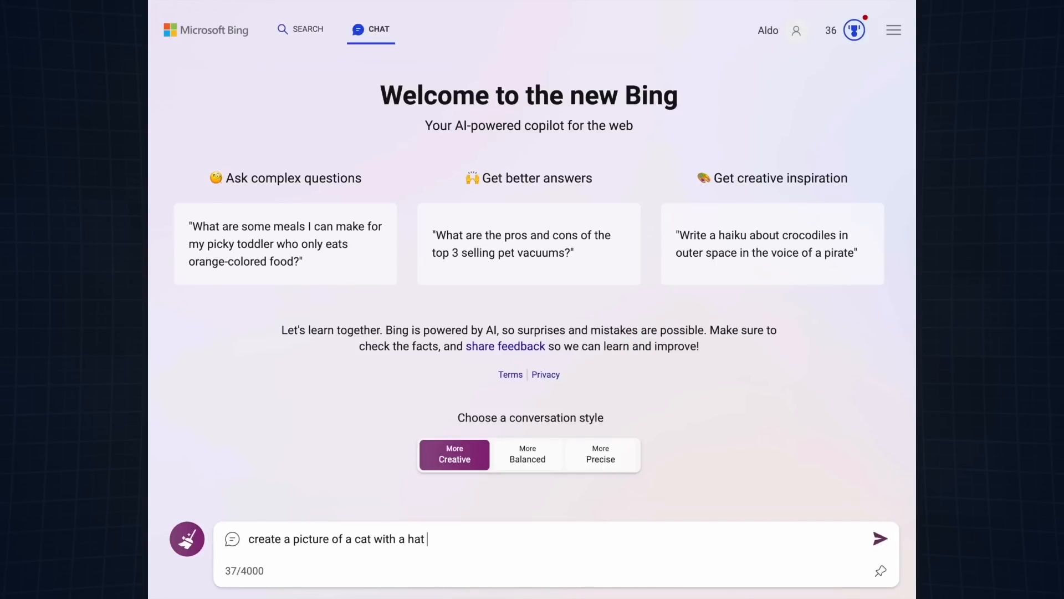
left_click(879, 539)
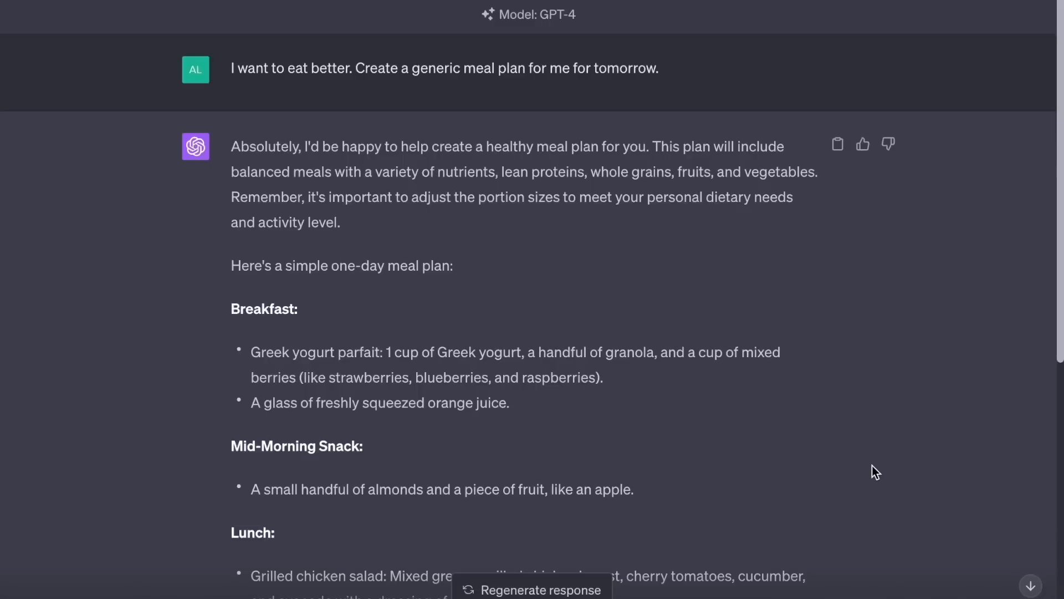
scroll("down", 3)
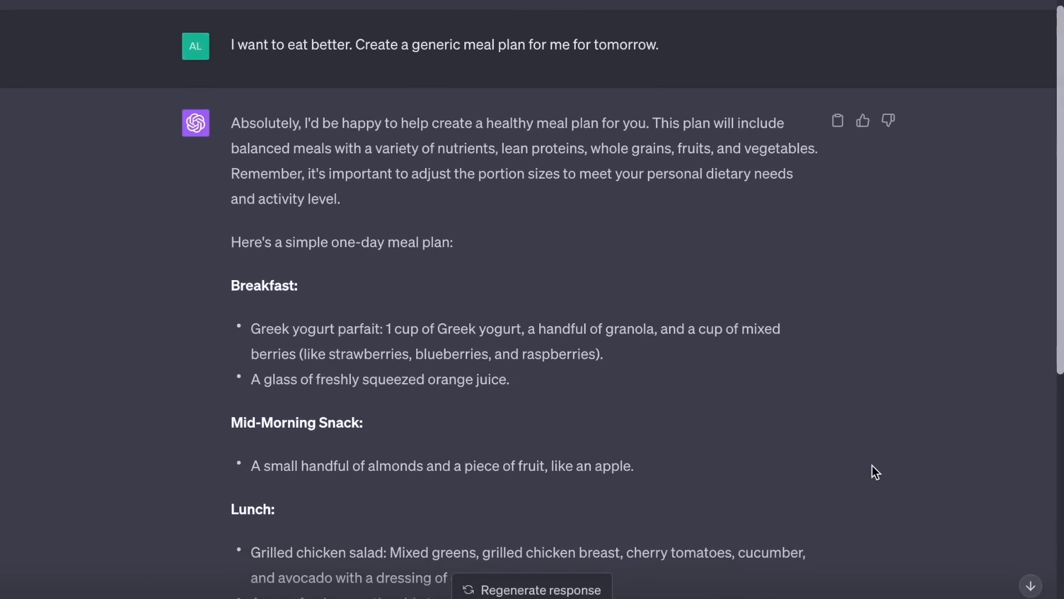
scroll("down", 3)
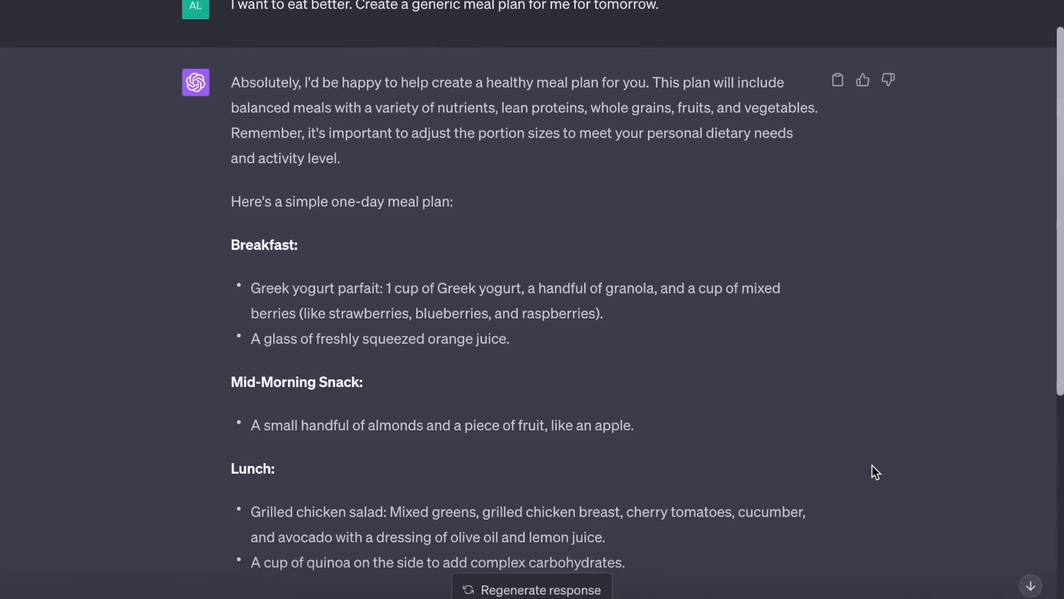
scroll("down", 3)
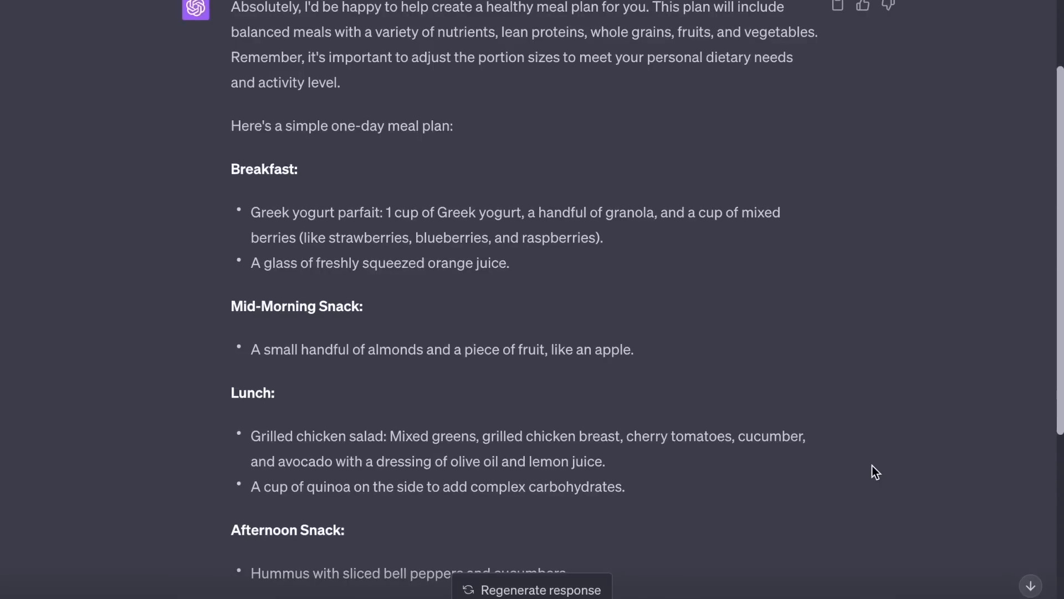
scroll("down", 3)
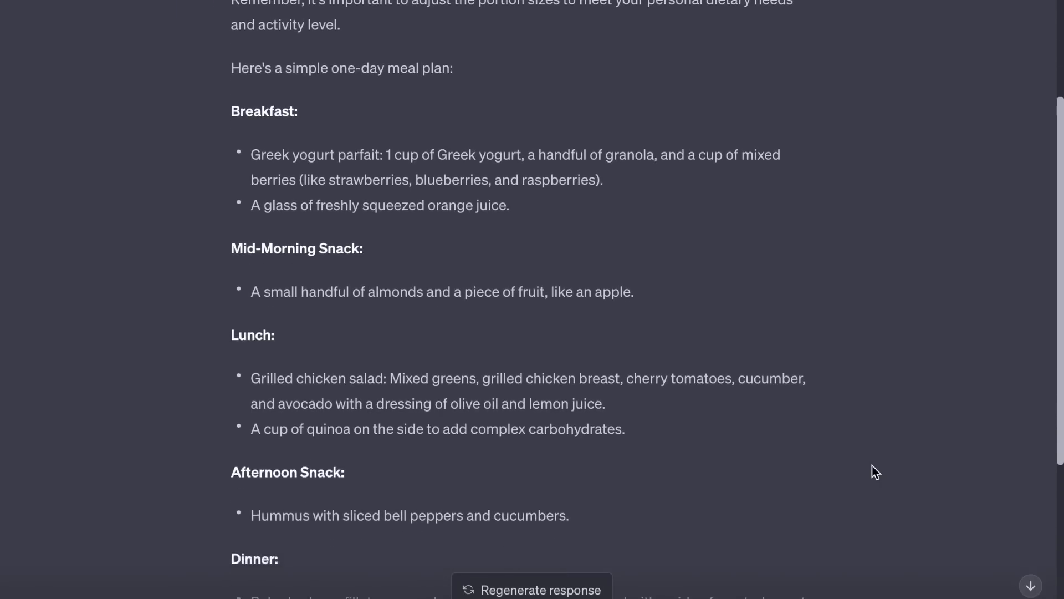
scroll("down", 3)
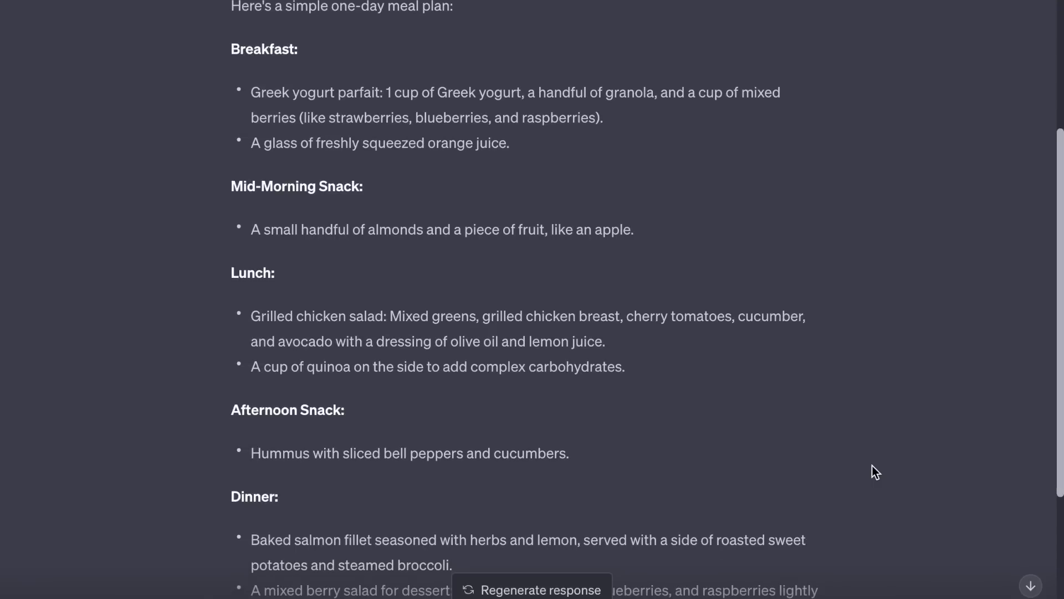
scroll("down", 3)
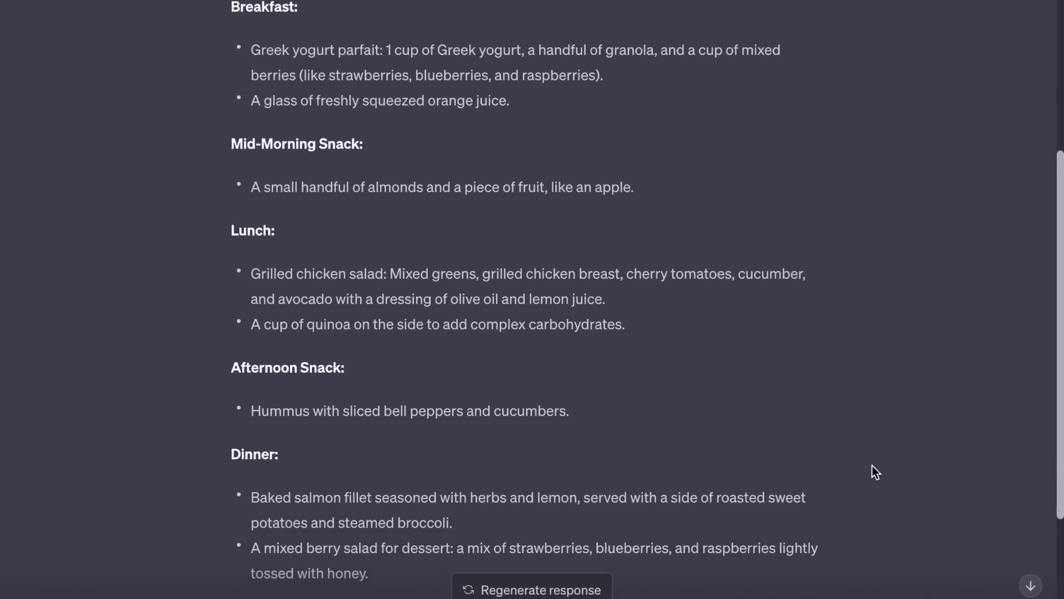
scroll("down", 3)
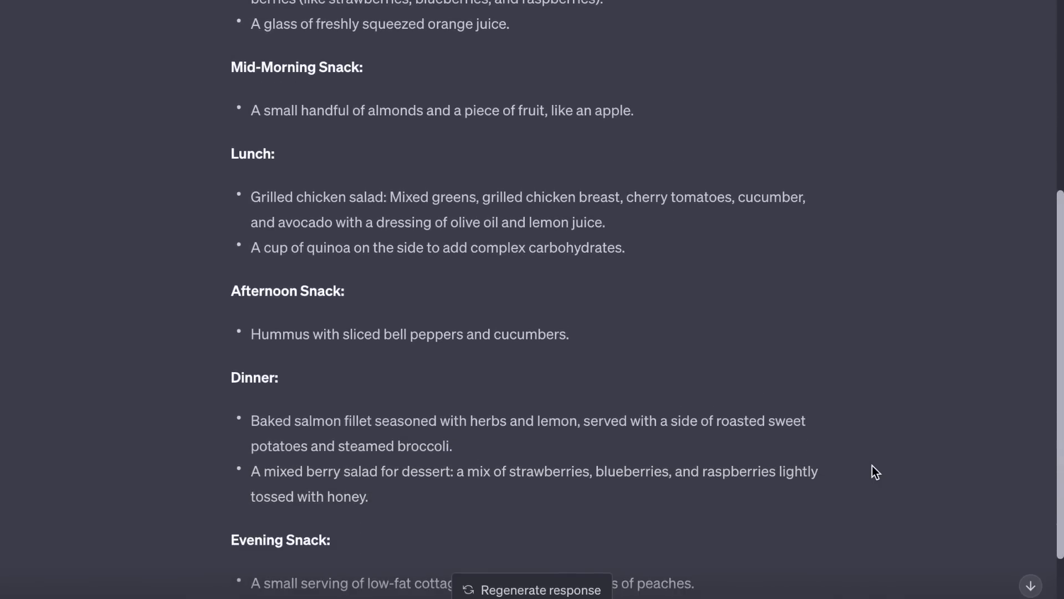
scroll("down", 3)
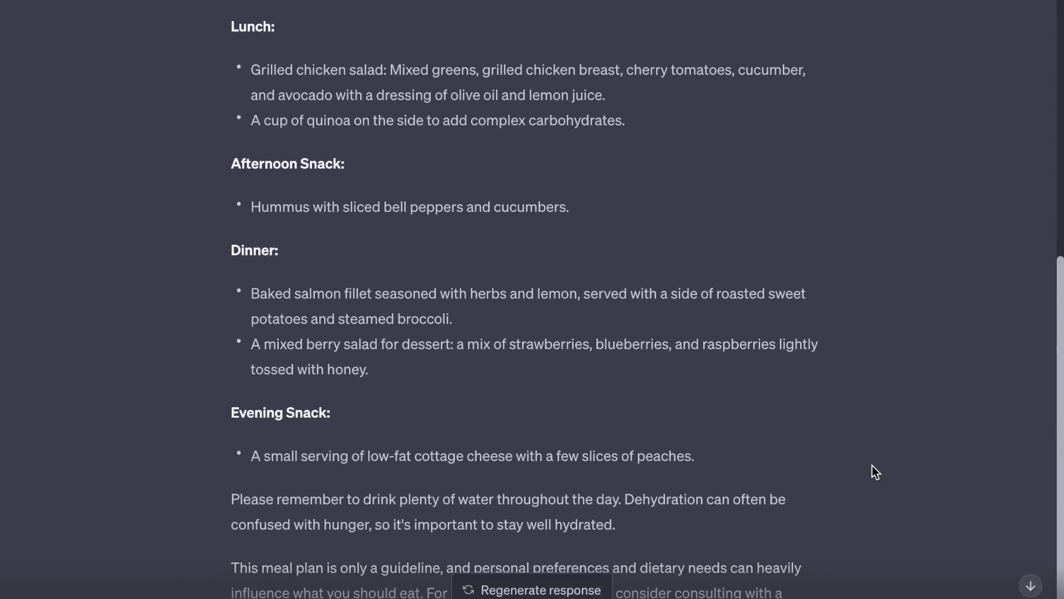
scroll("down", 3)
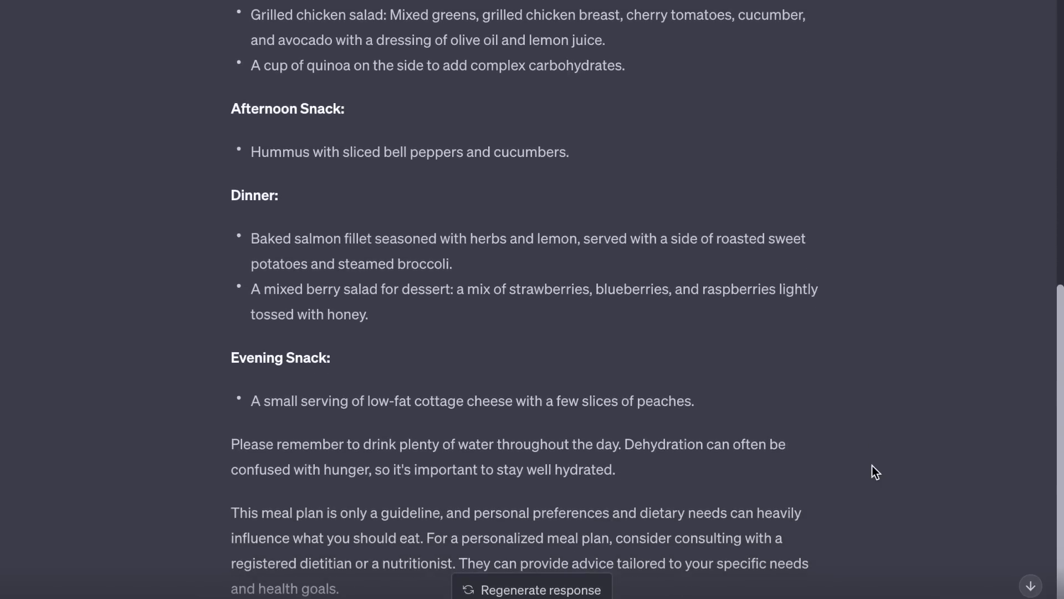
scroll("down", 3)
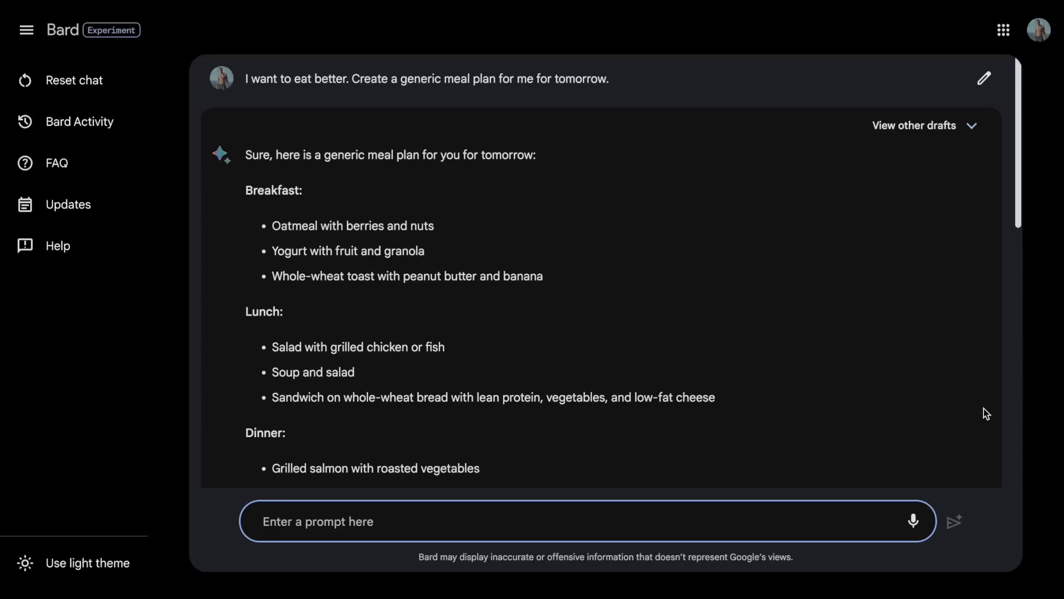
scroll("down", 3)
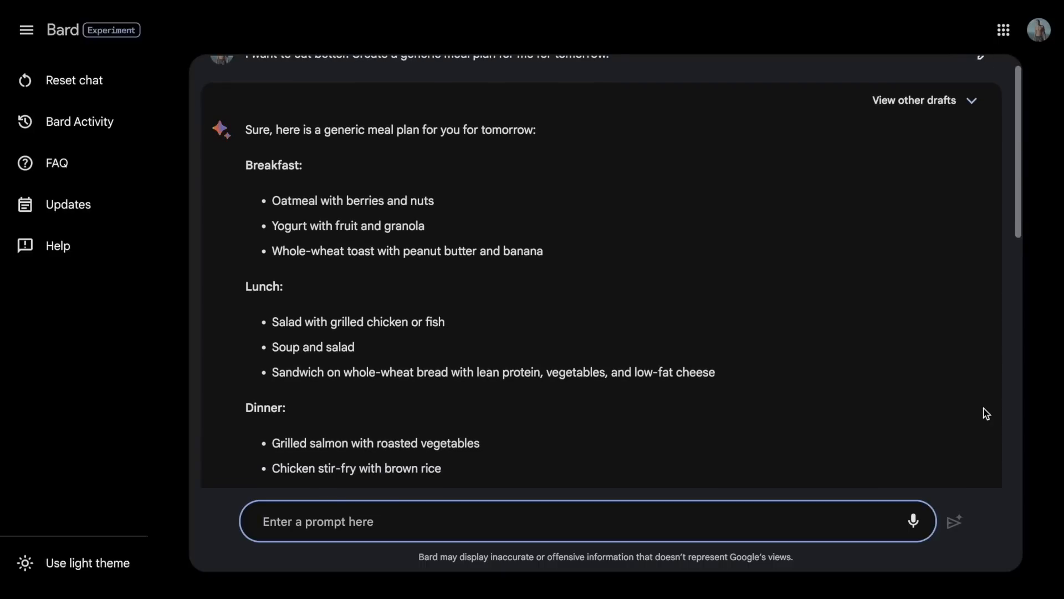
scroll("down", 3)
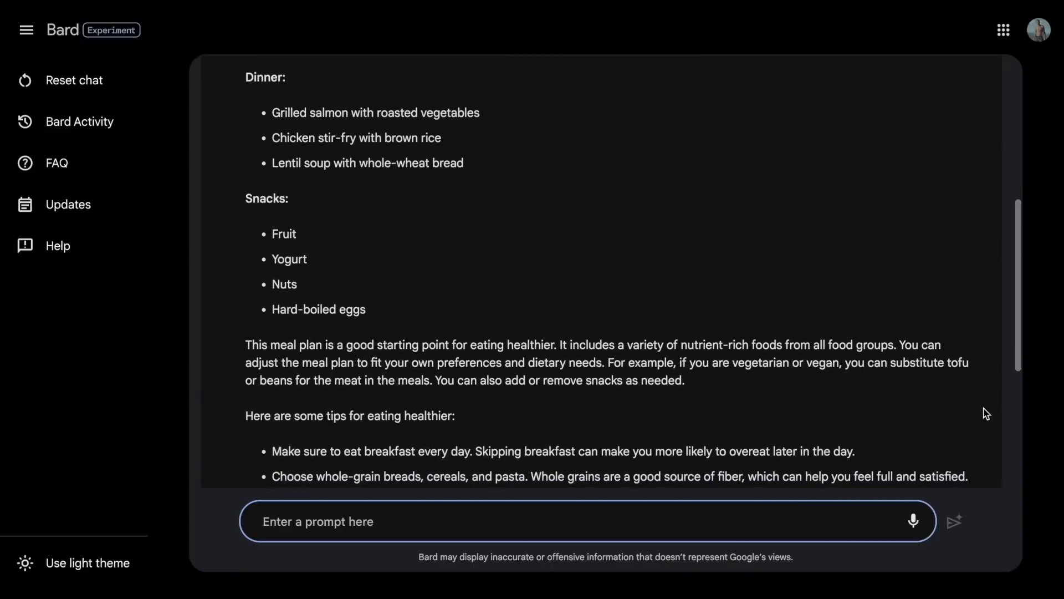
scroll("down", 3)
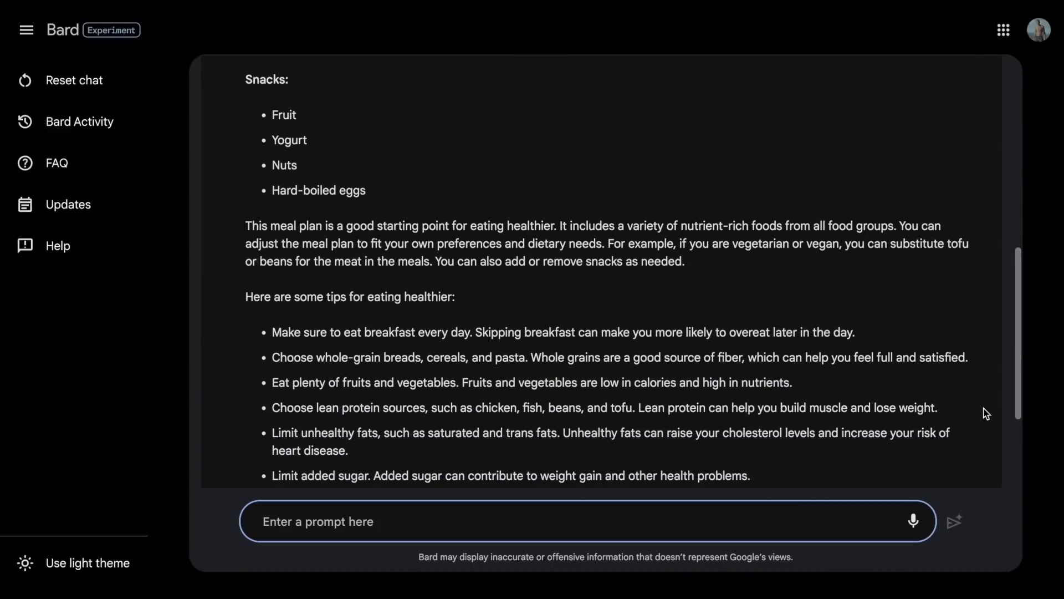
scroll("down", 3)
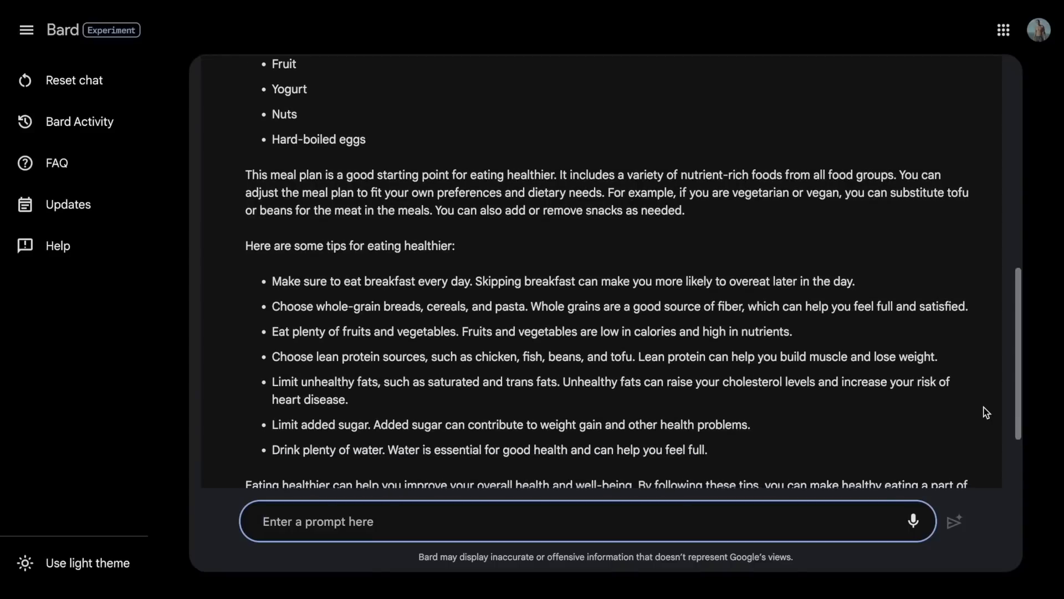
scroll("down", 3)
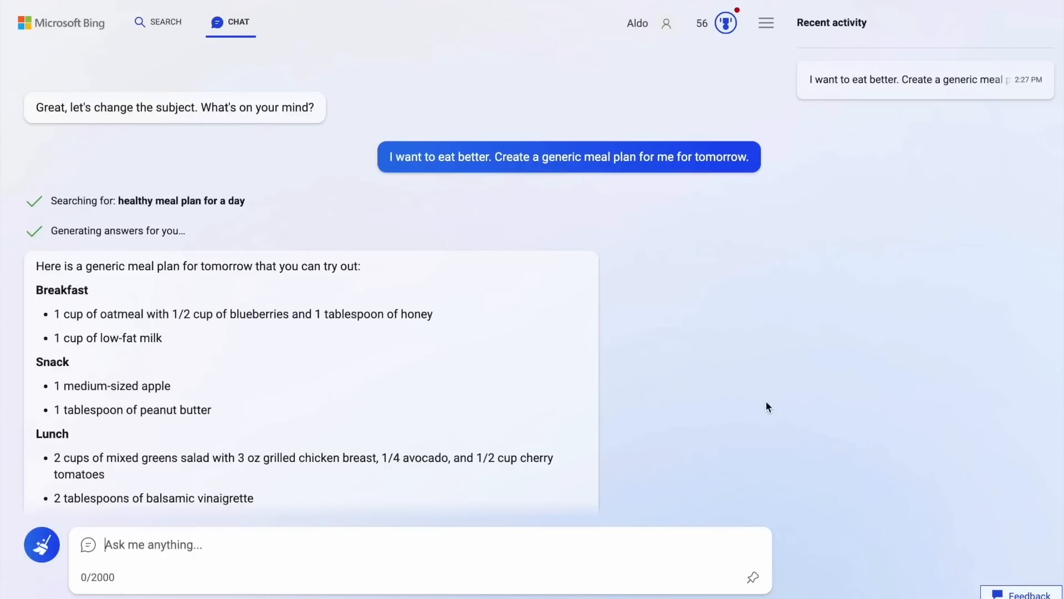
scroll("down", 3)
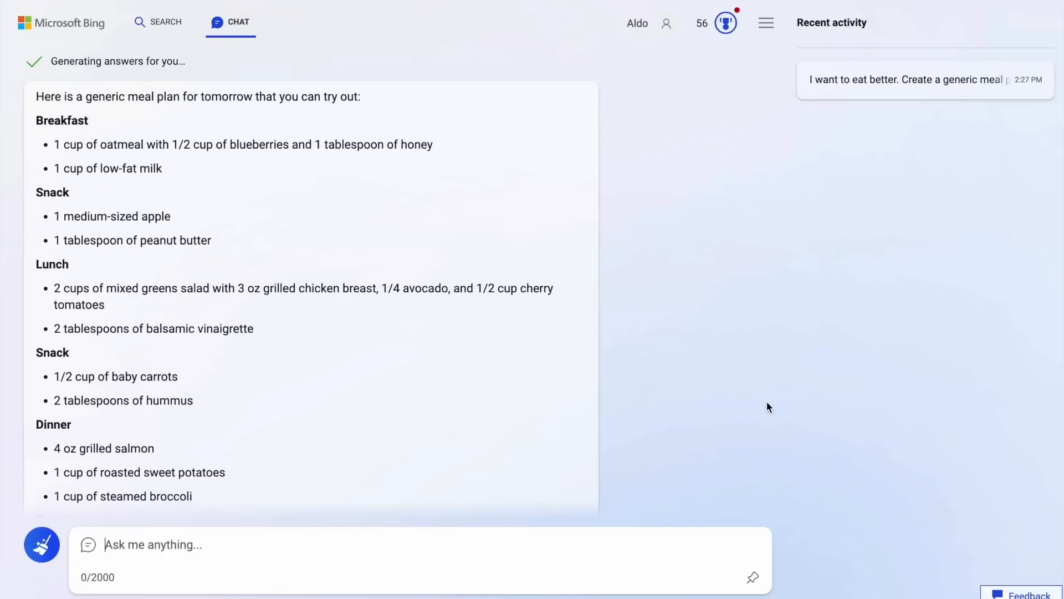
scroll("down", 3)
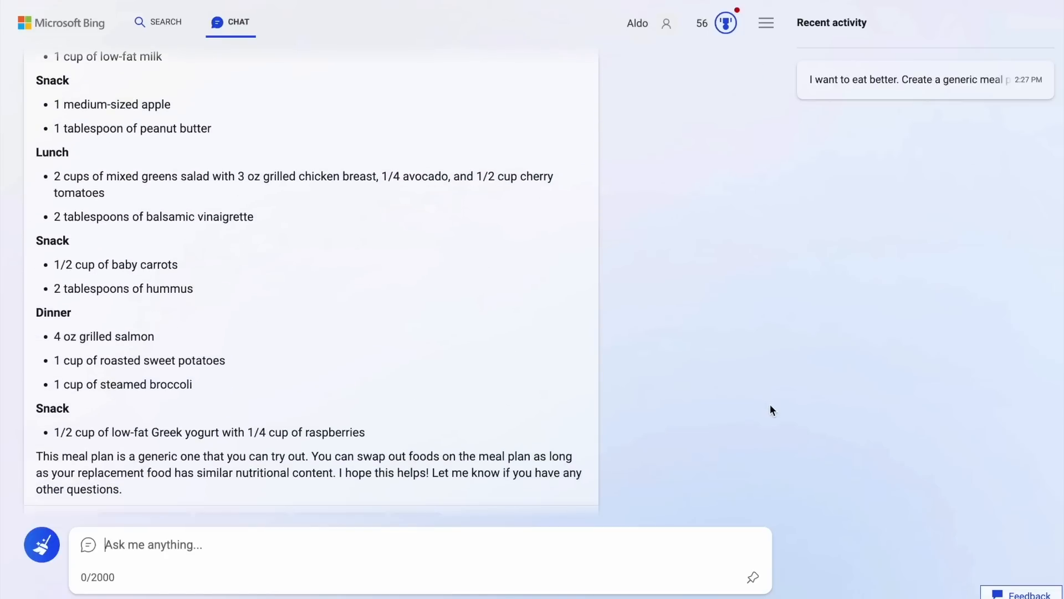
scroll("down", 3)
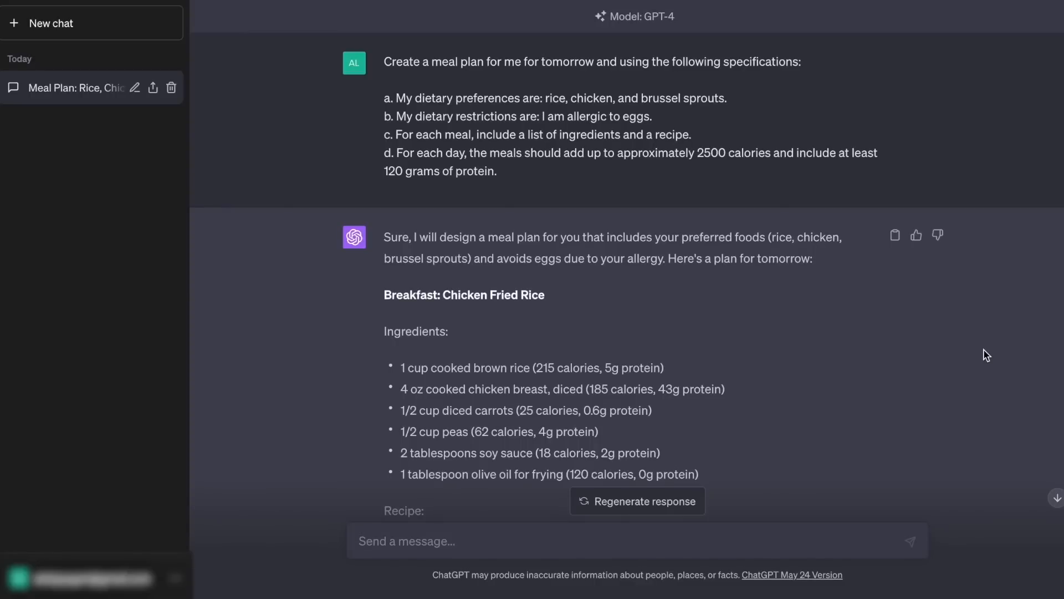
scroll("up", 3)
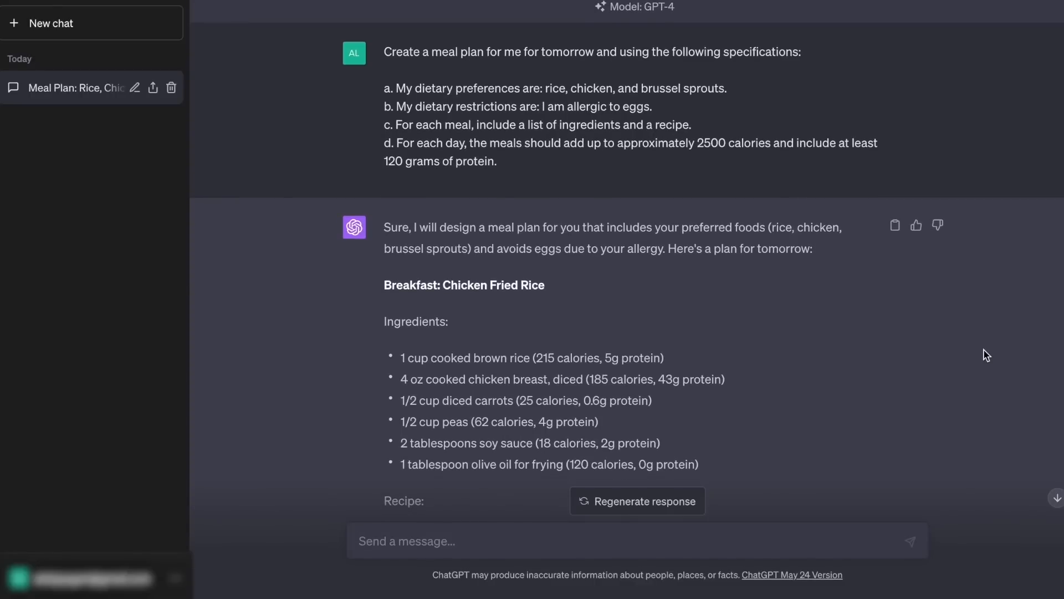
scroll("down", 3)
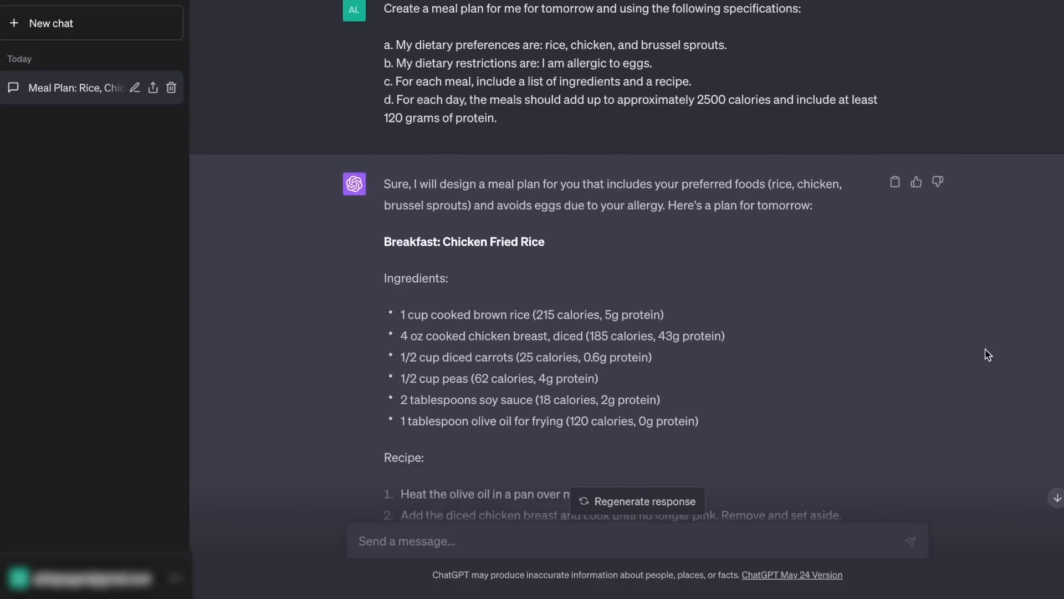
scroll("down", 3)
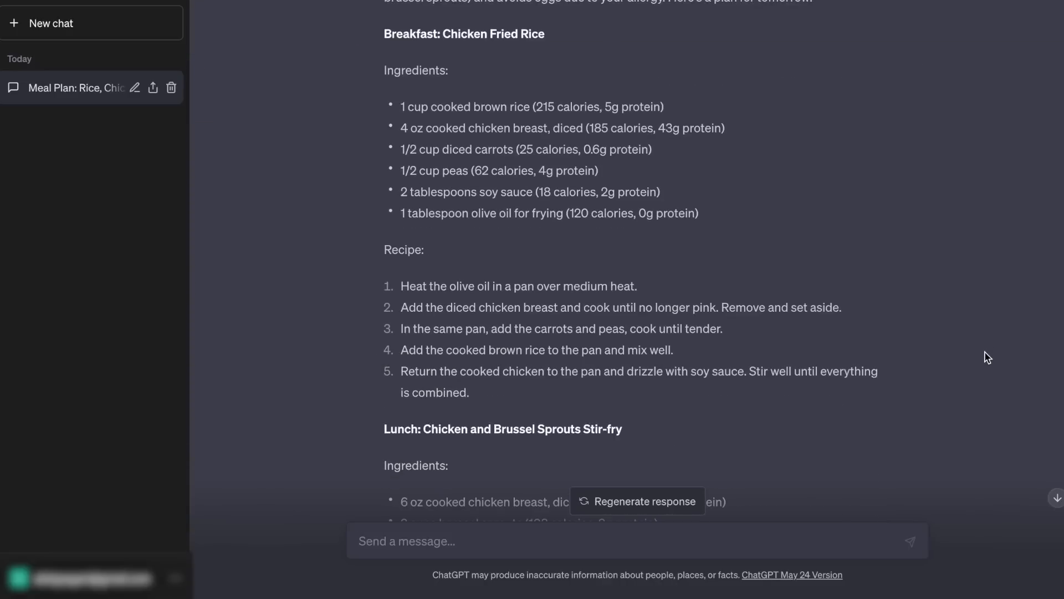
scroll("down", 3)
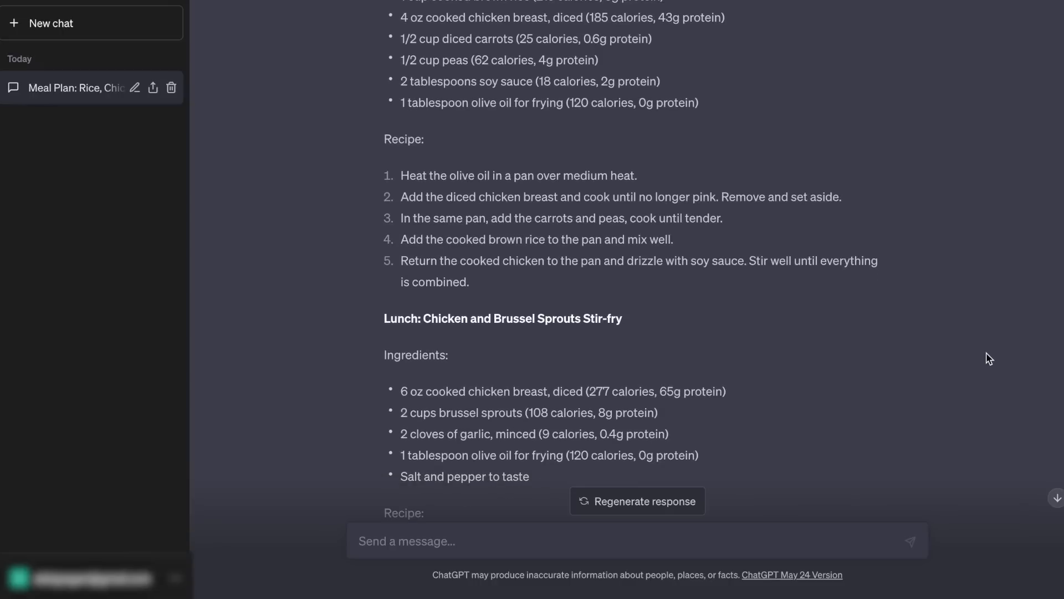
scroll("down", 3)
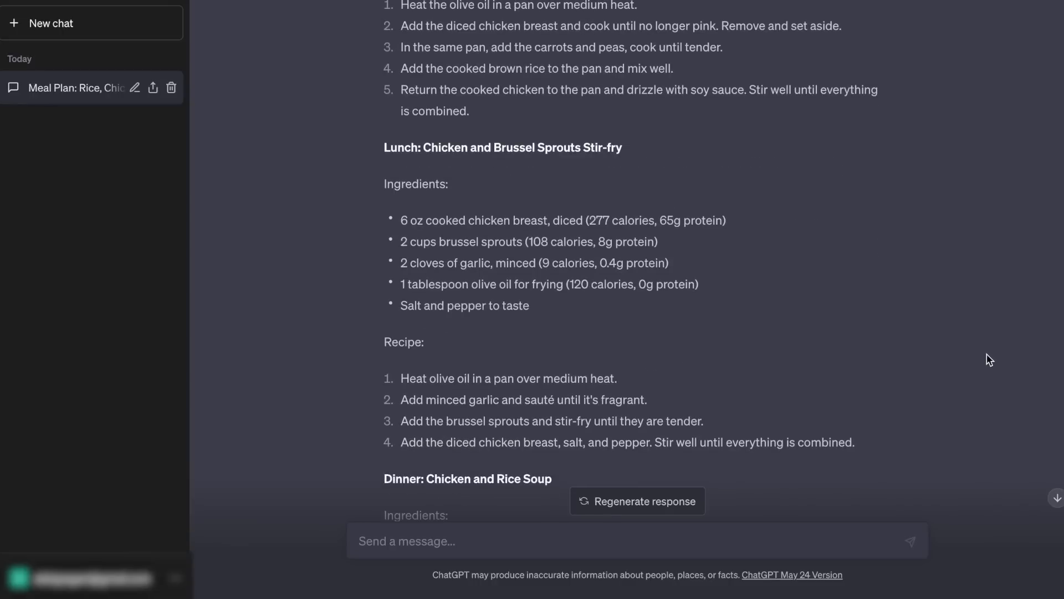
scroll("down", 3)
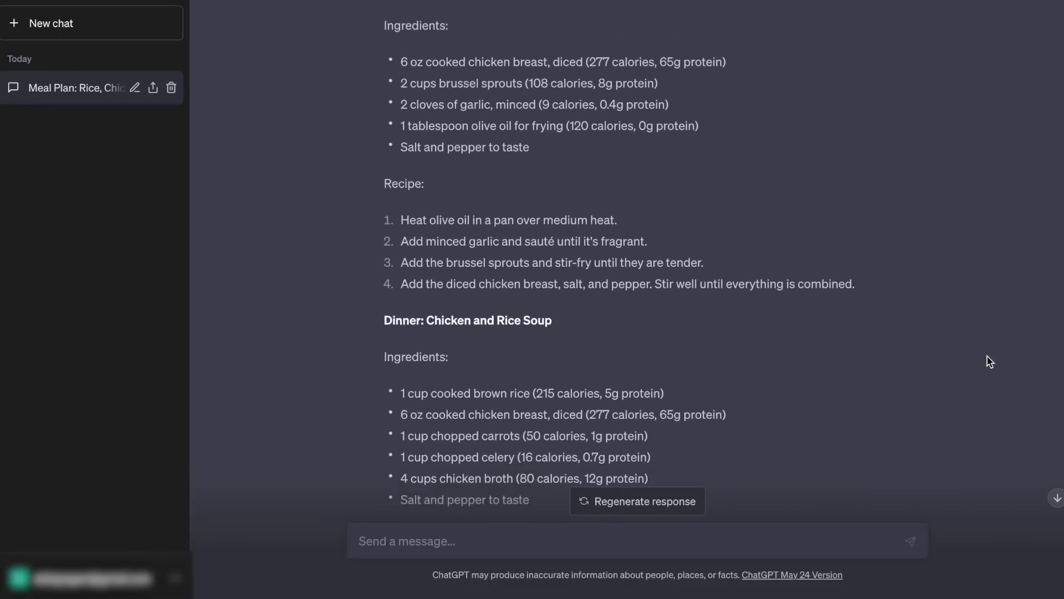
scroll("down", 3)
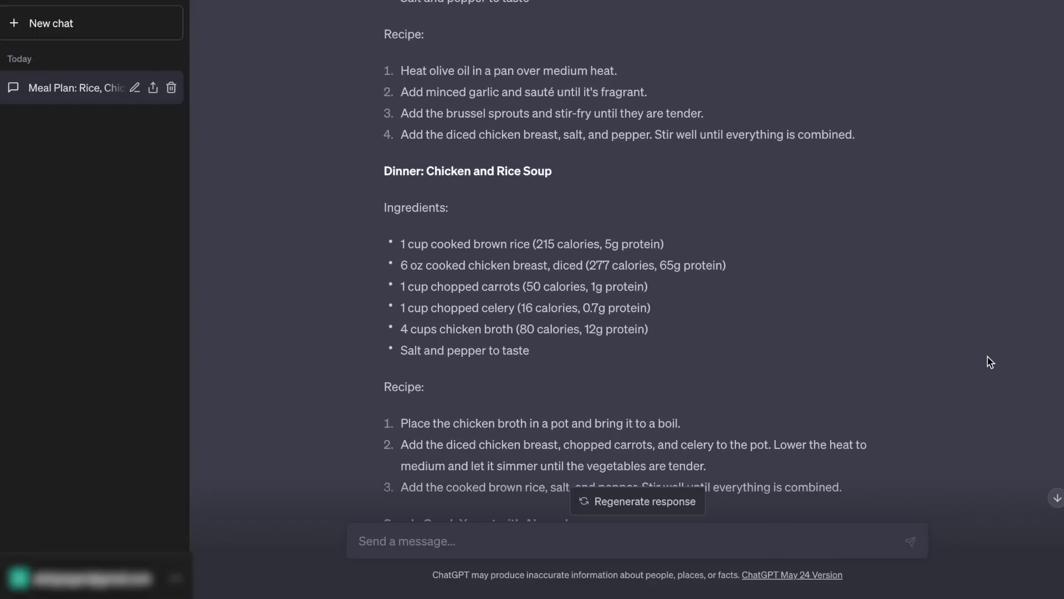
scroll("down", 3)
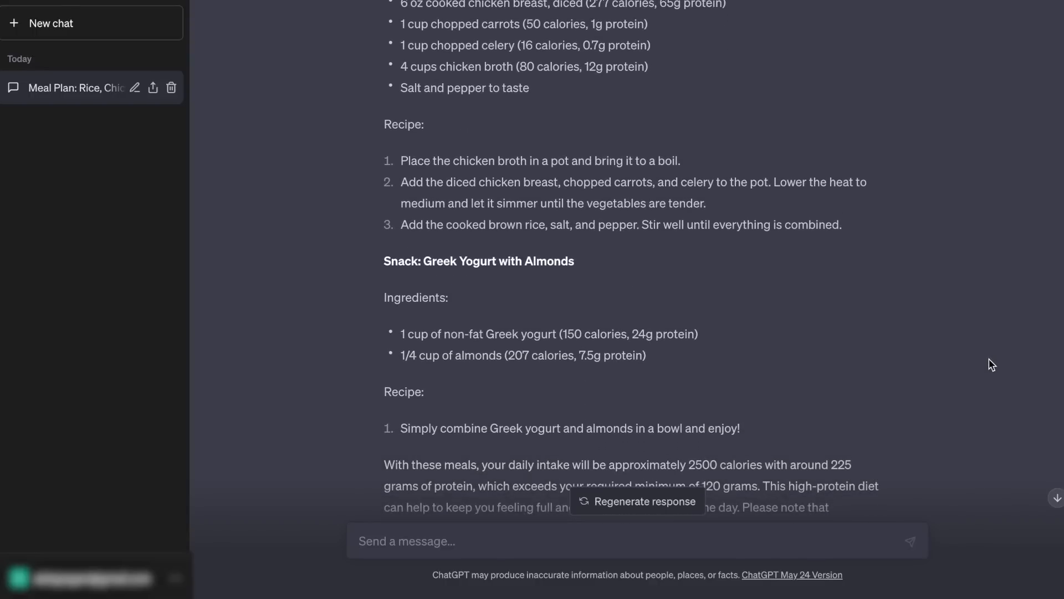
scroll("down", 3)
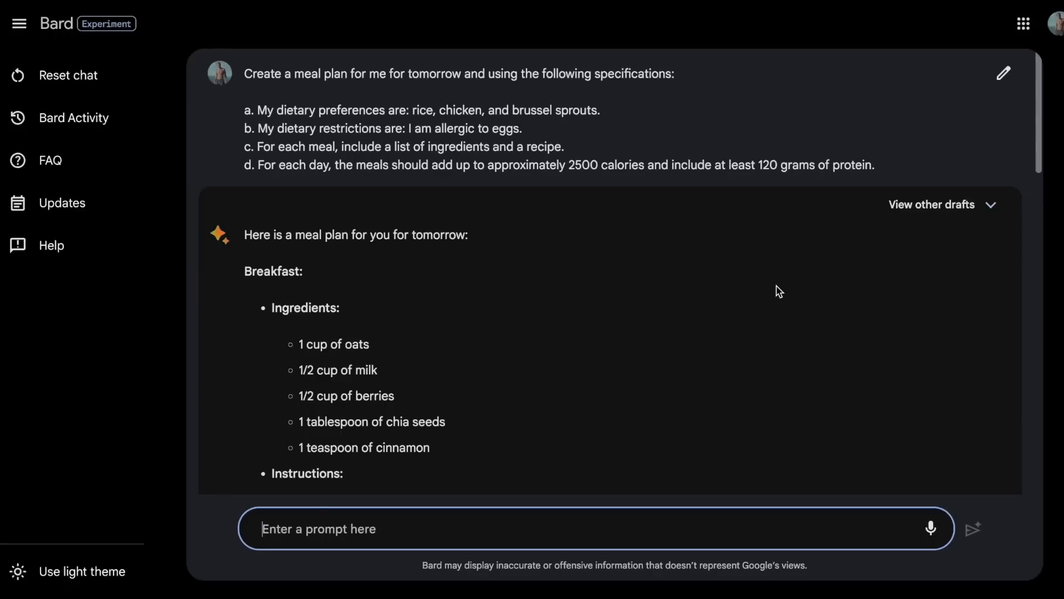
scroll("down", 3)
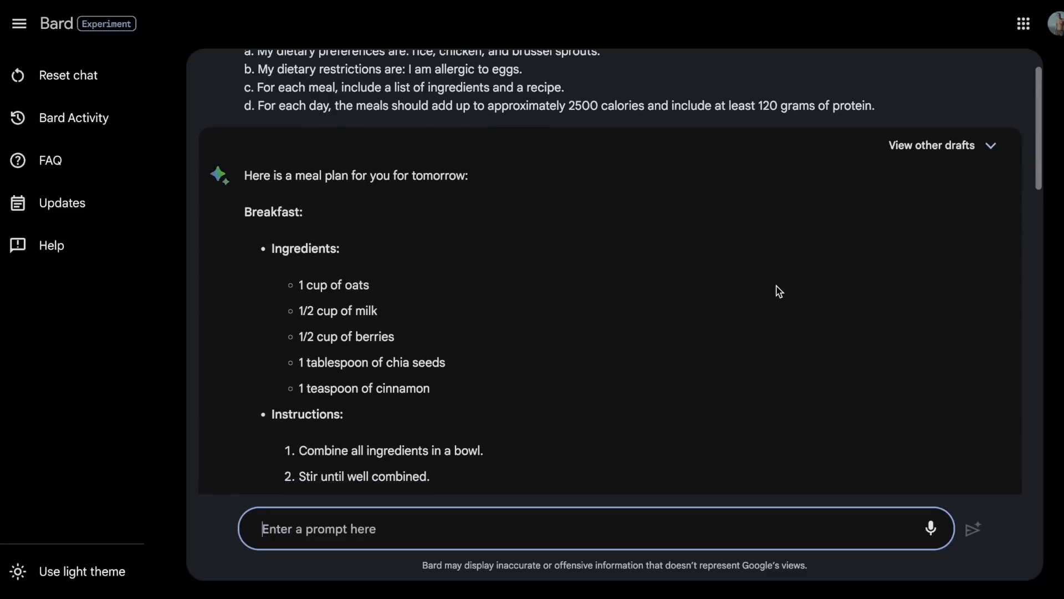
scroll("down", 3)
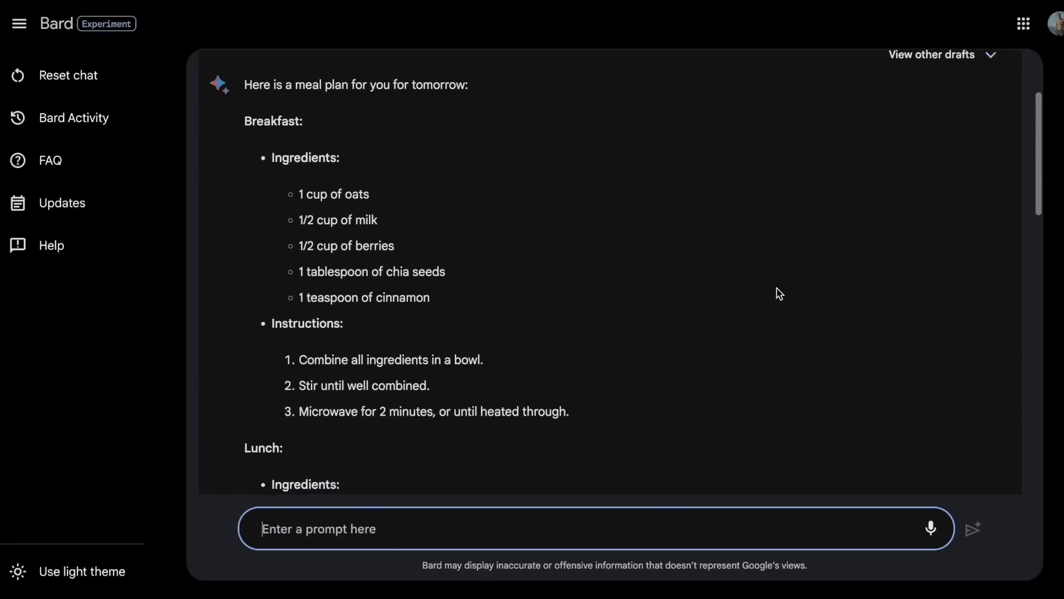
scroll("down", 3)
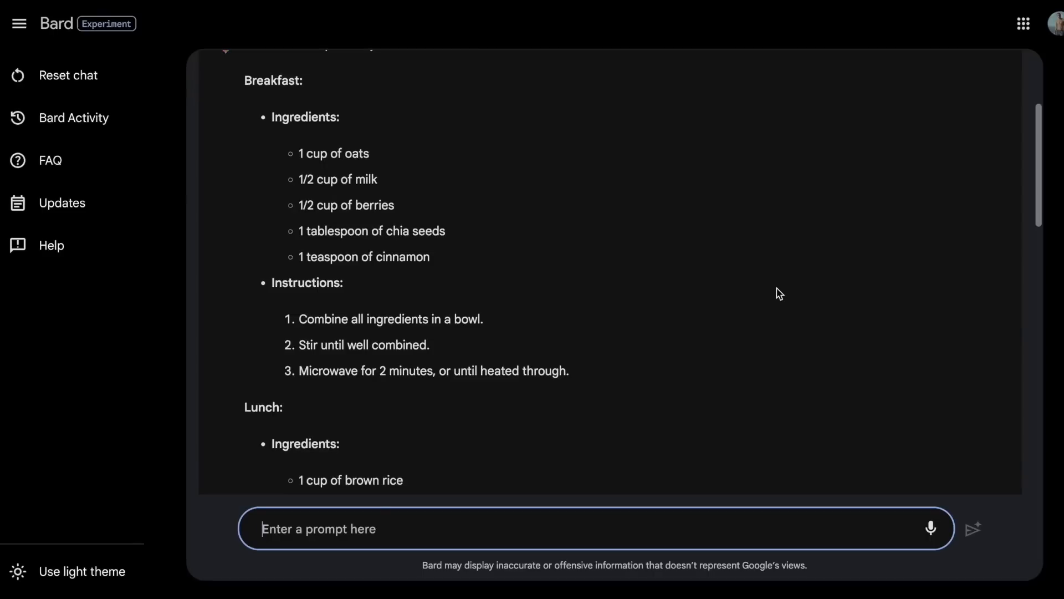
scroll("down", 3)
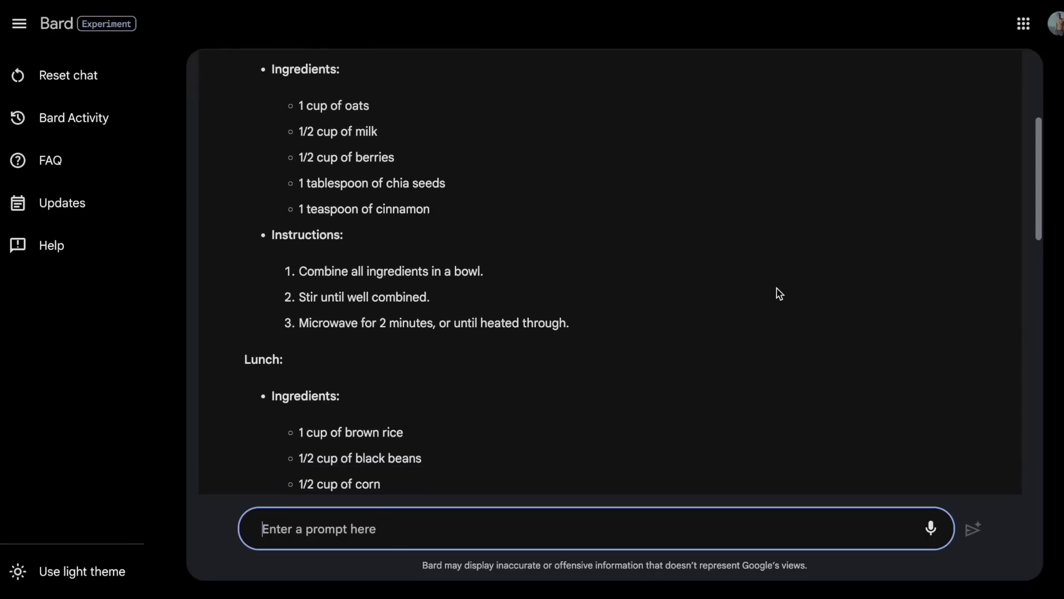
scroll("down", 3)
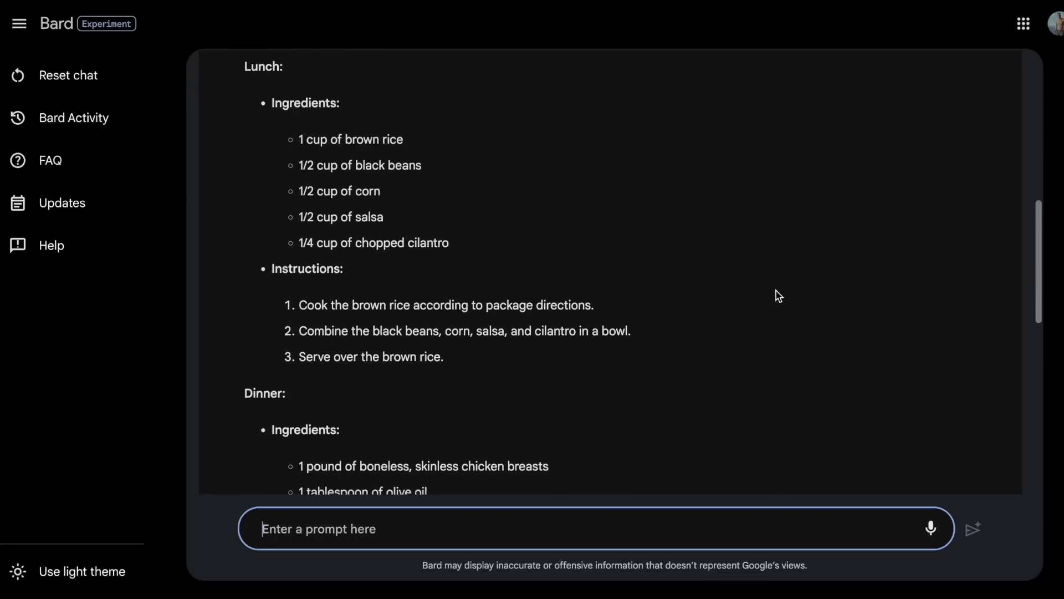
scroll("down", 3)
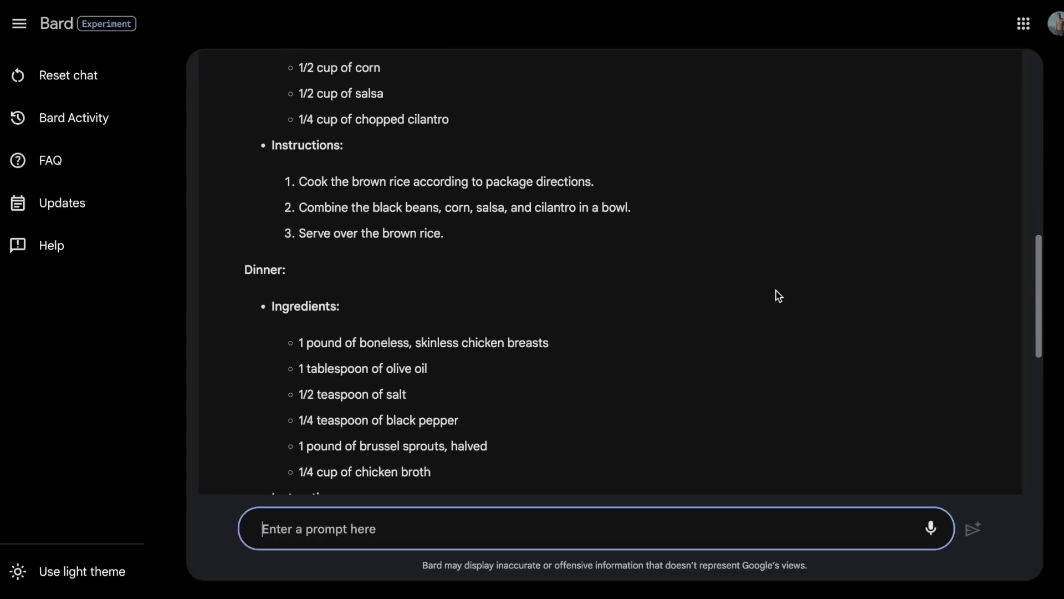
scroll("down", 3)
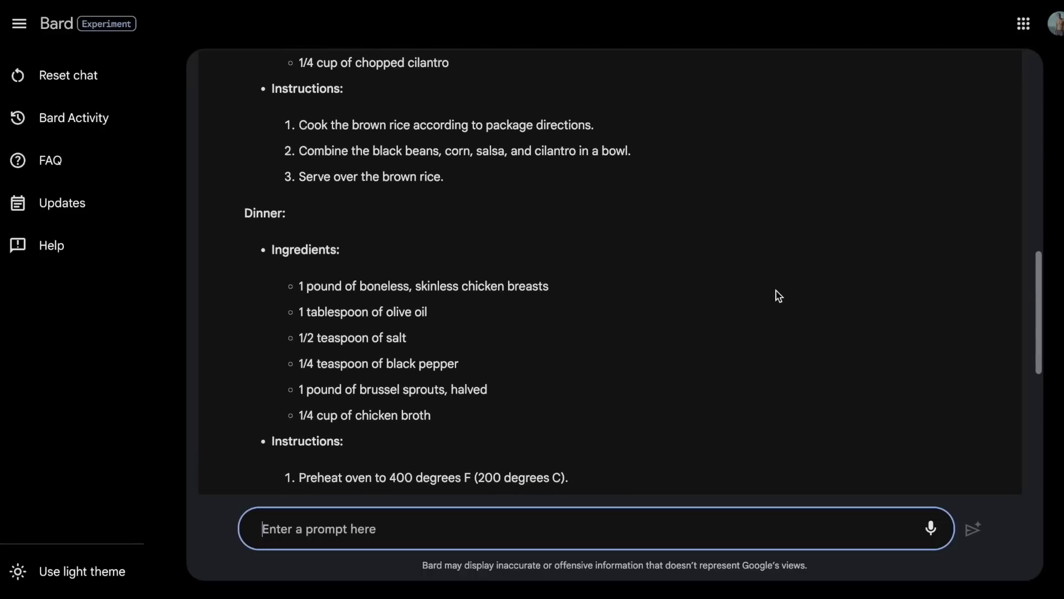
scroll("down", 3)
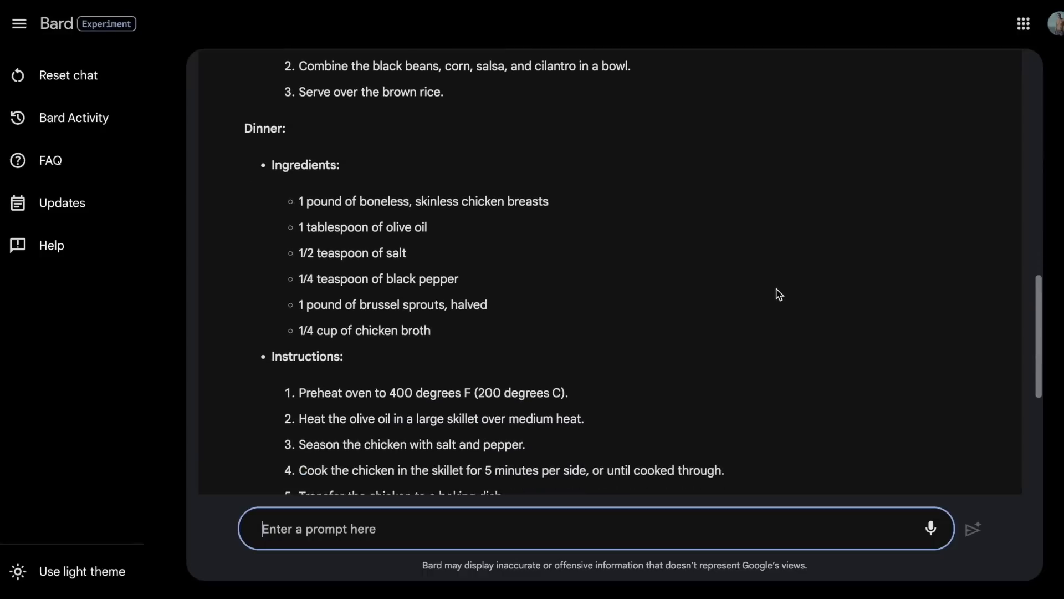
scroll("down", 3)
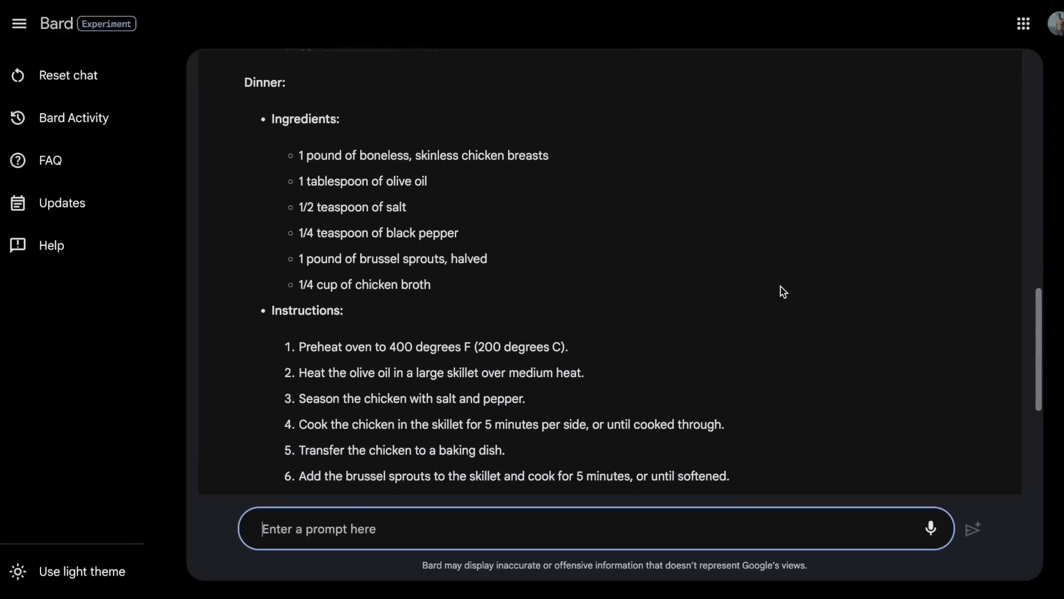
scroll("down", 3)
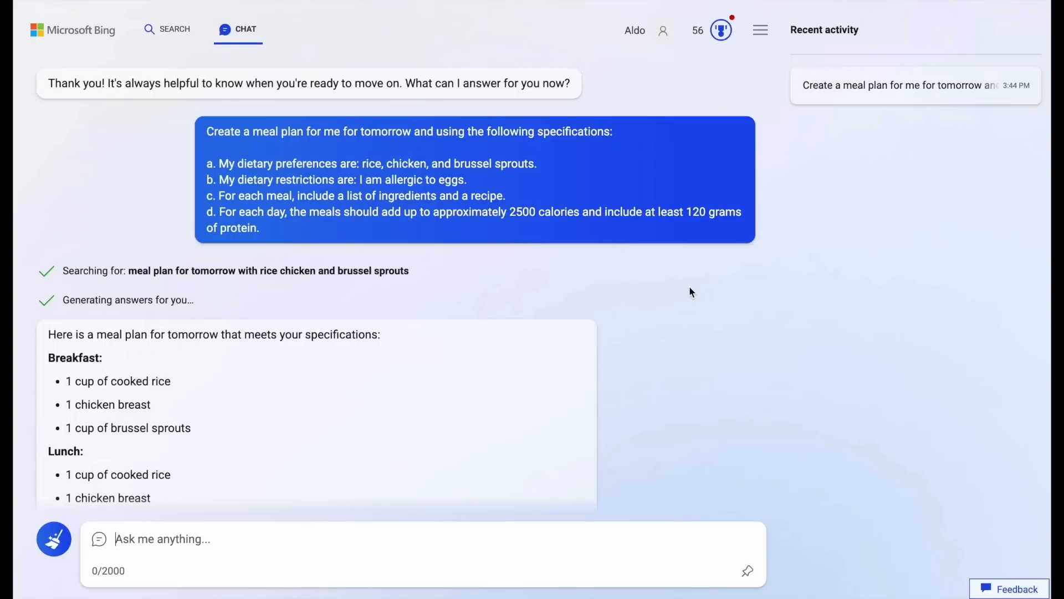
scroll("down", 3)
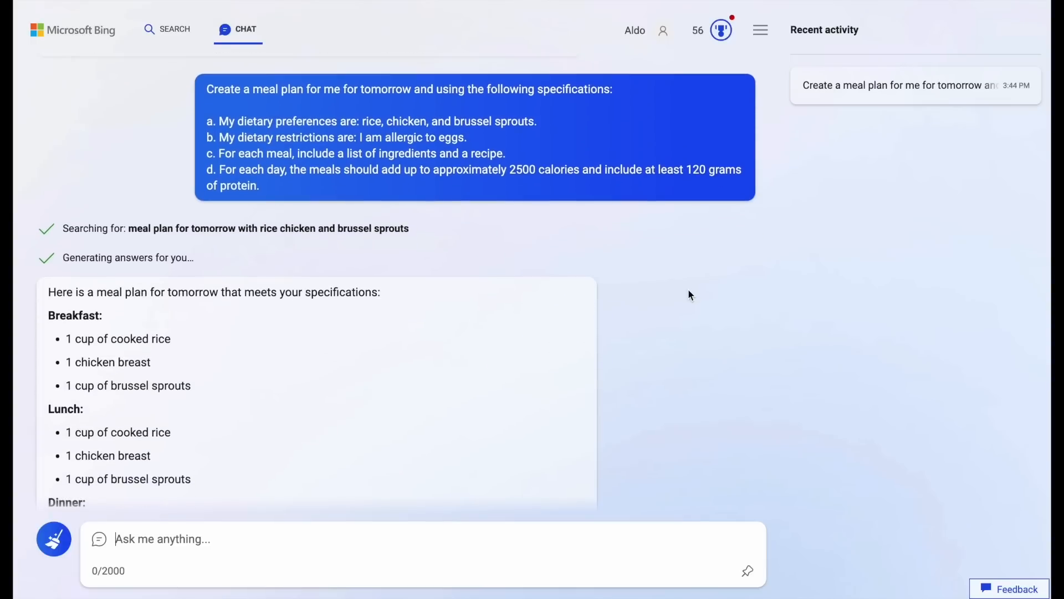
scroll("down", 3)
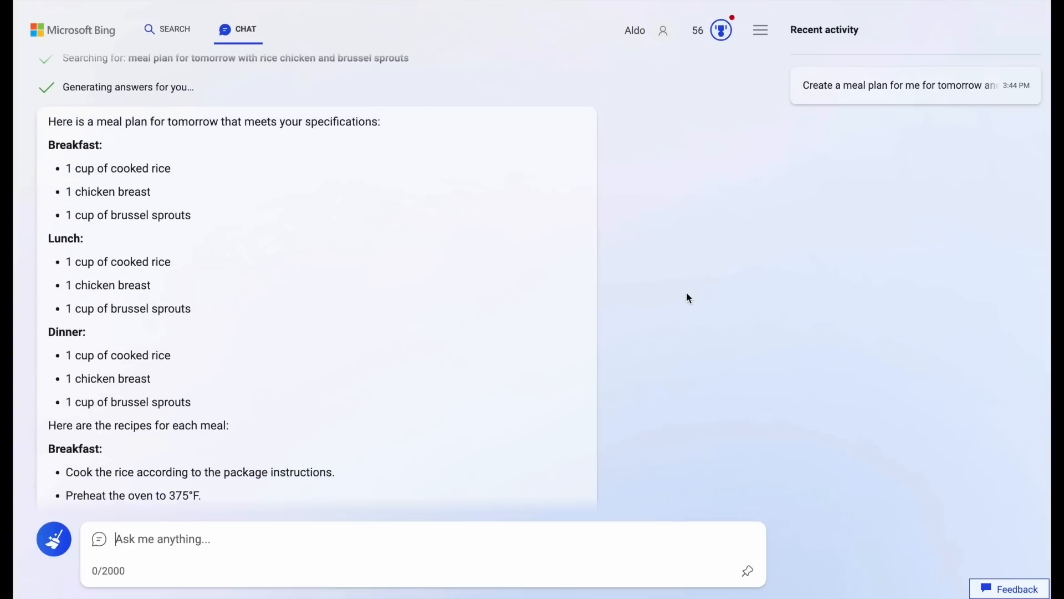
scroll("down", 3)
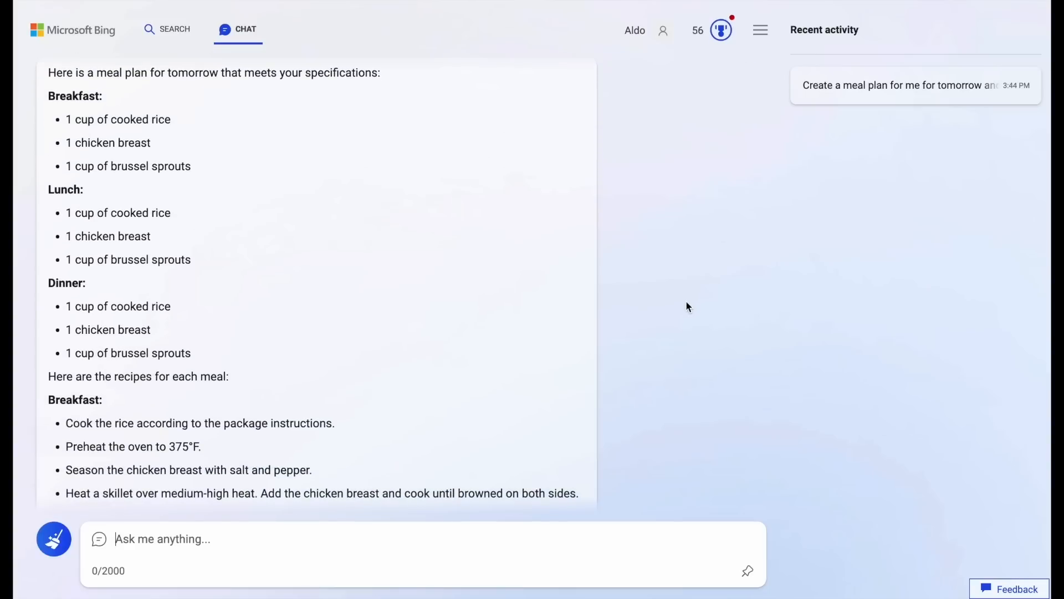
scroll("down", 3)
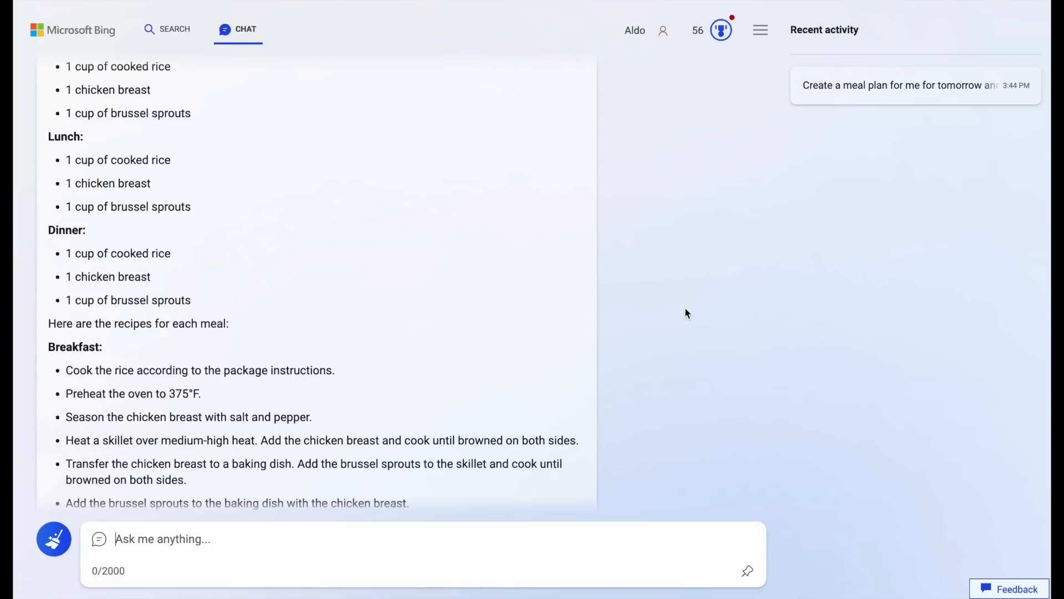
scroll("down", 3)
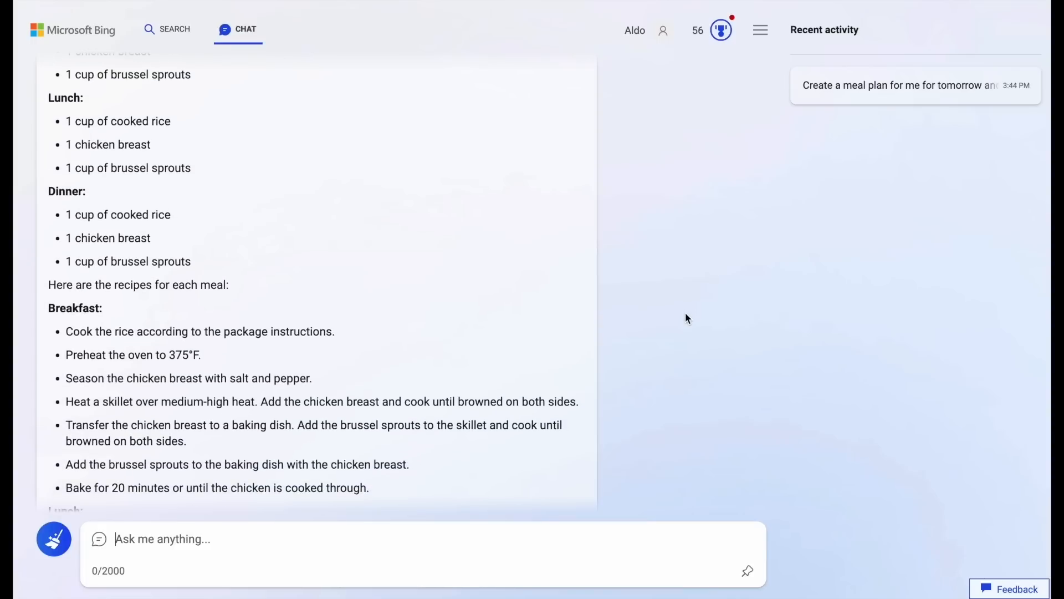
scroll("down", 3)
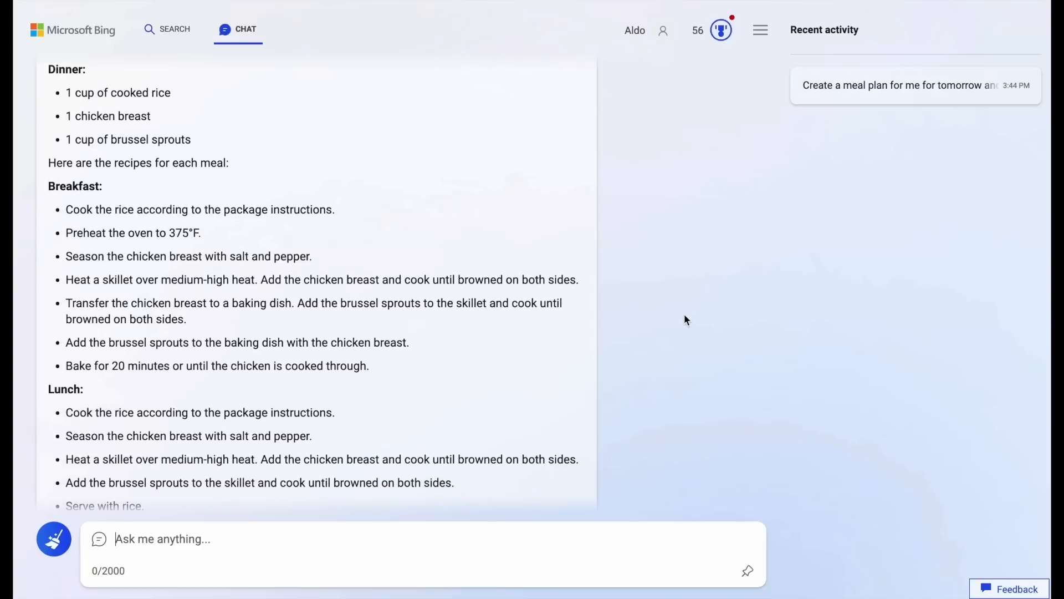
scroll("down", 3)
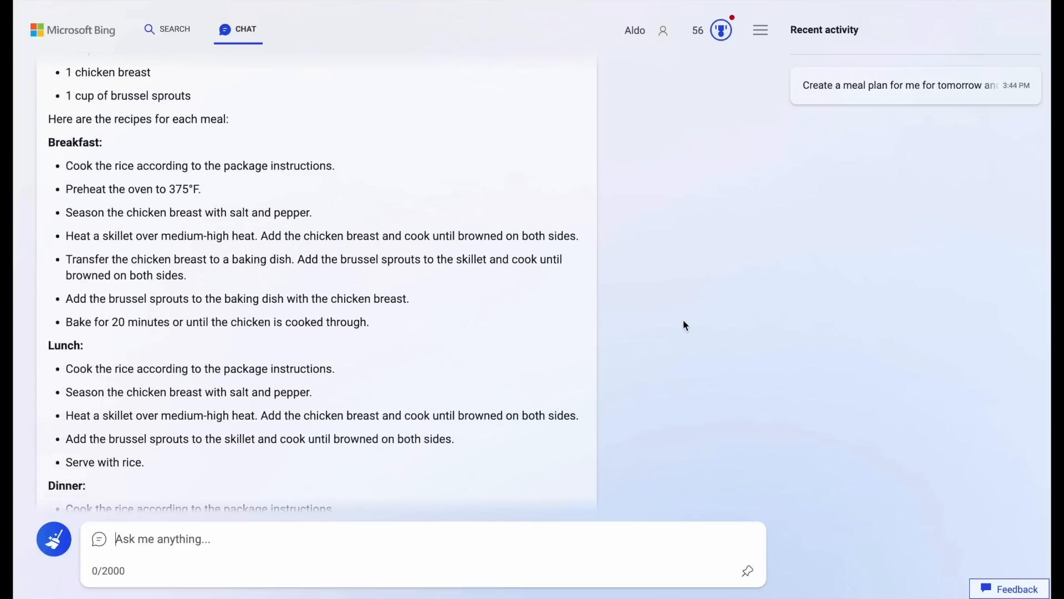
scroll("down", 3)
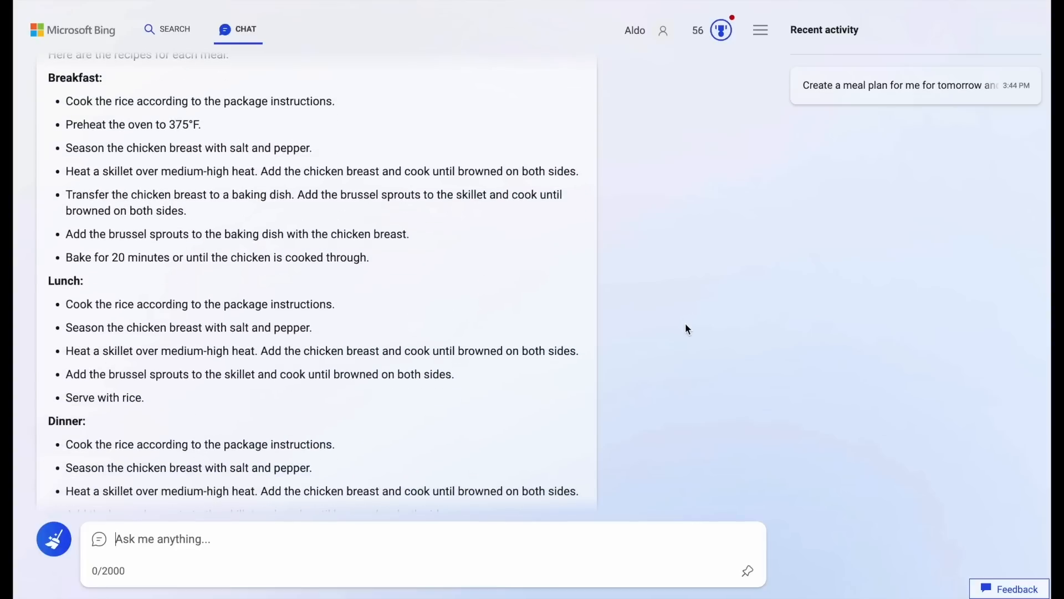
scroll("down", 3)
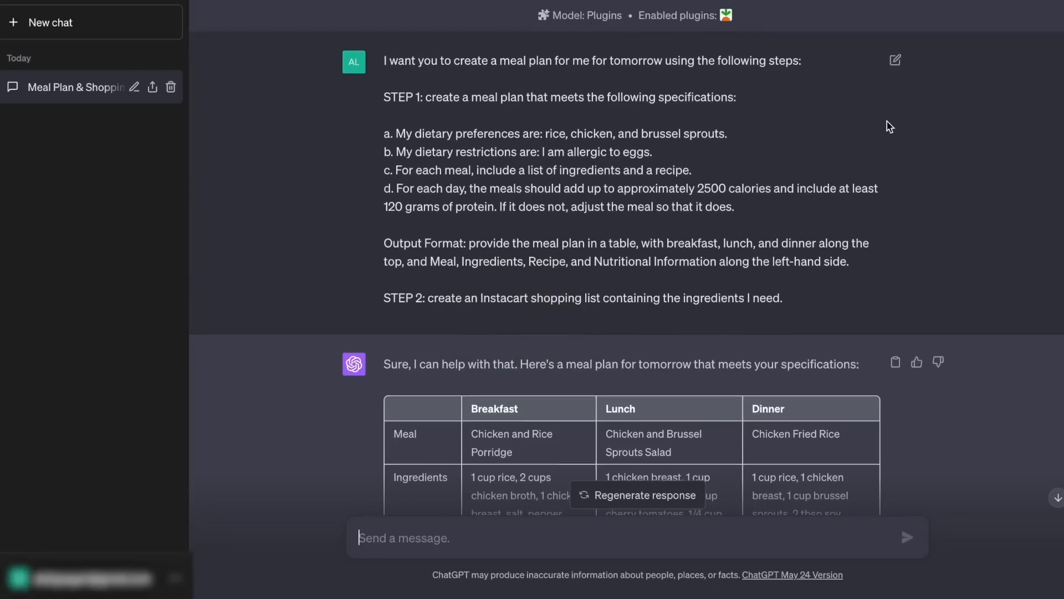
scroll("down", 3)
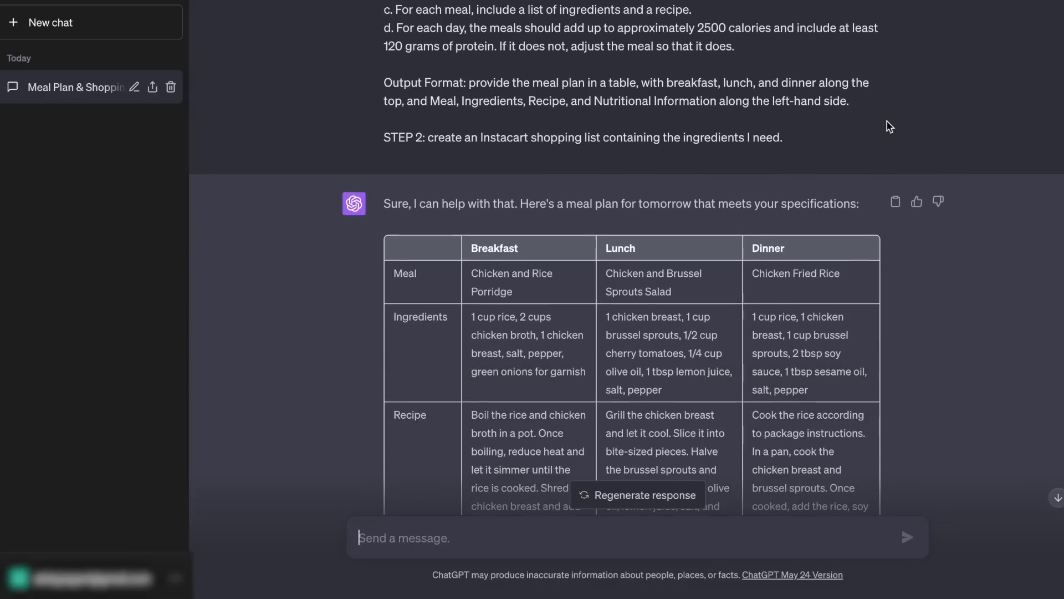
scroll("down", 3)
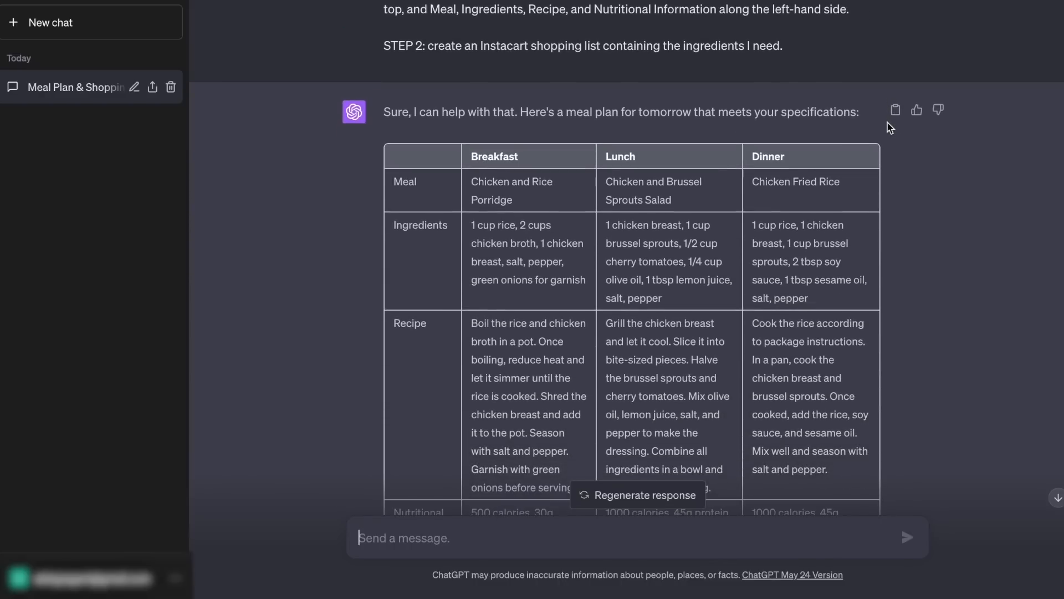
scroll("down", 3)
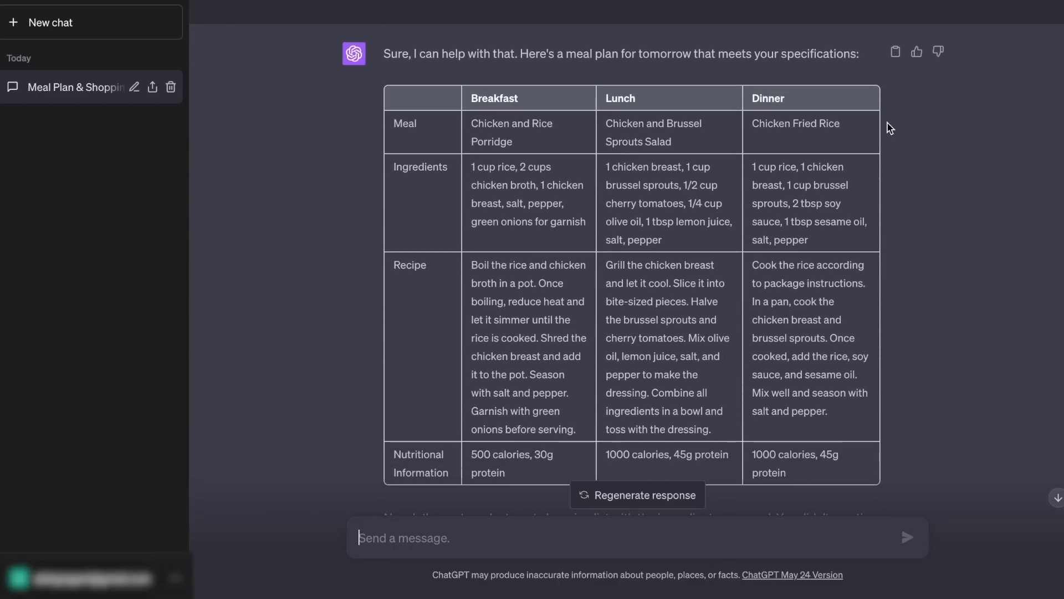
scroll("down", 3)
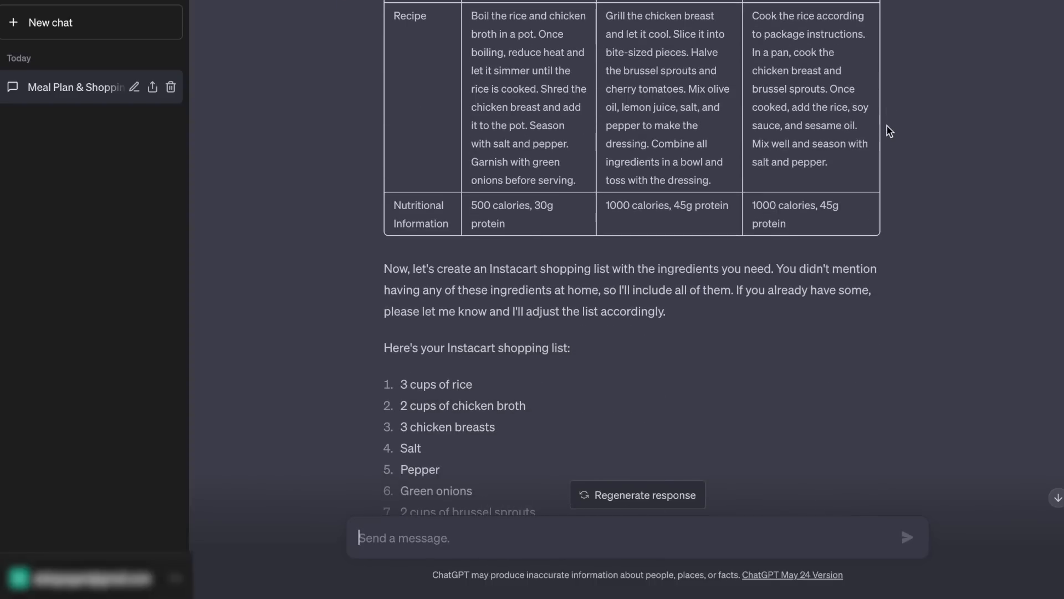
scroll("down", 3)
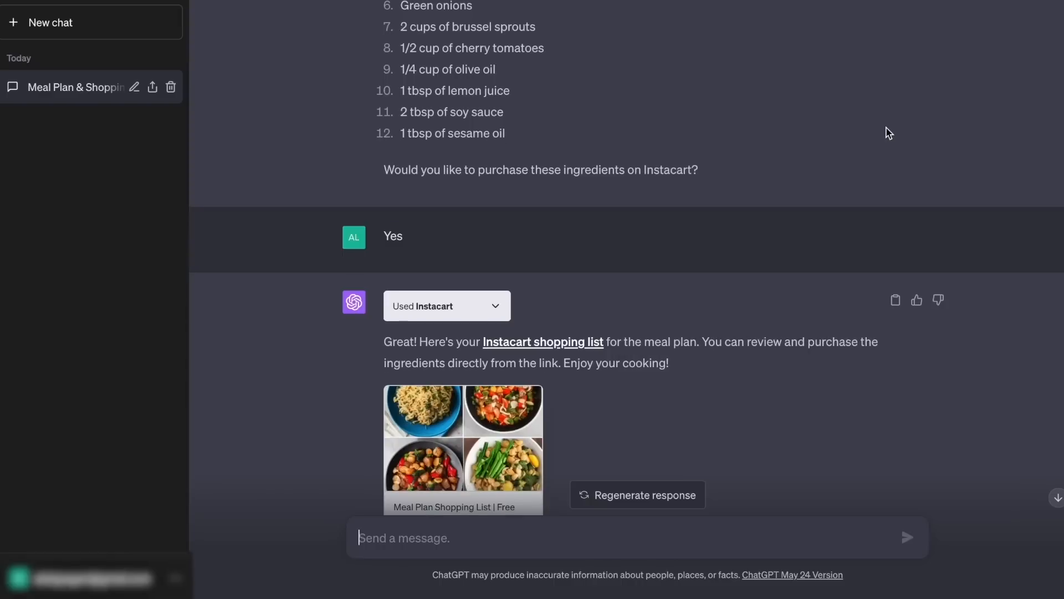
scroll("down", 3)
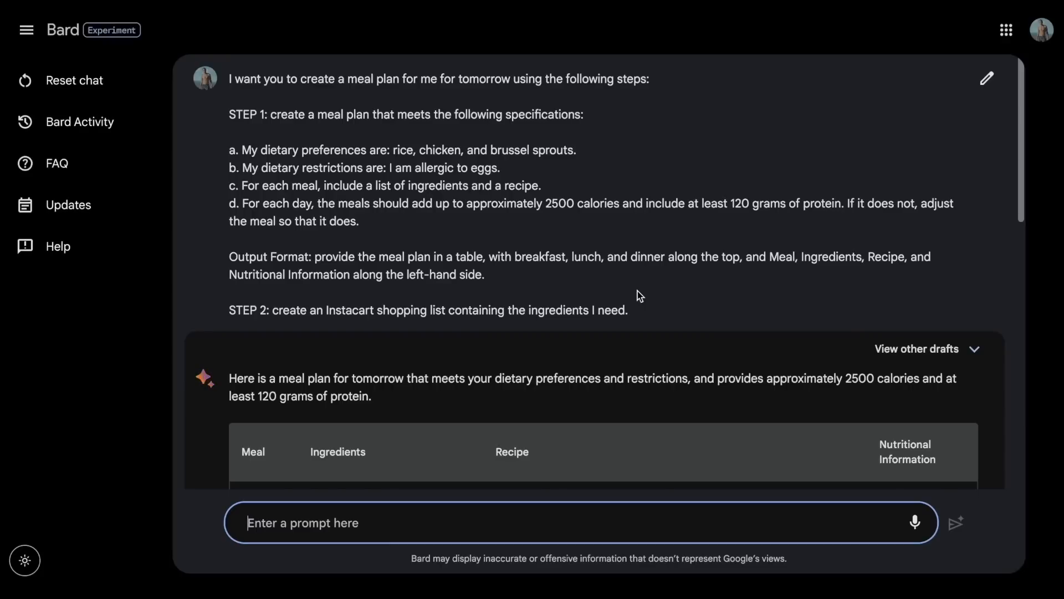
- Scroll Bard's meal-plan table and expand its alternative Drafts 1–3
scroll("down", 3)
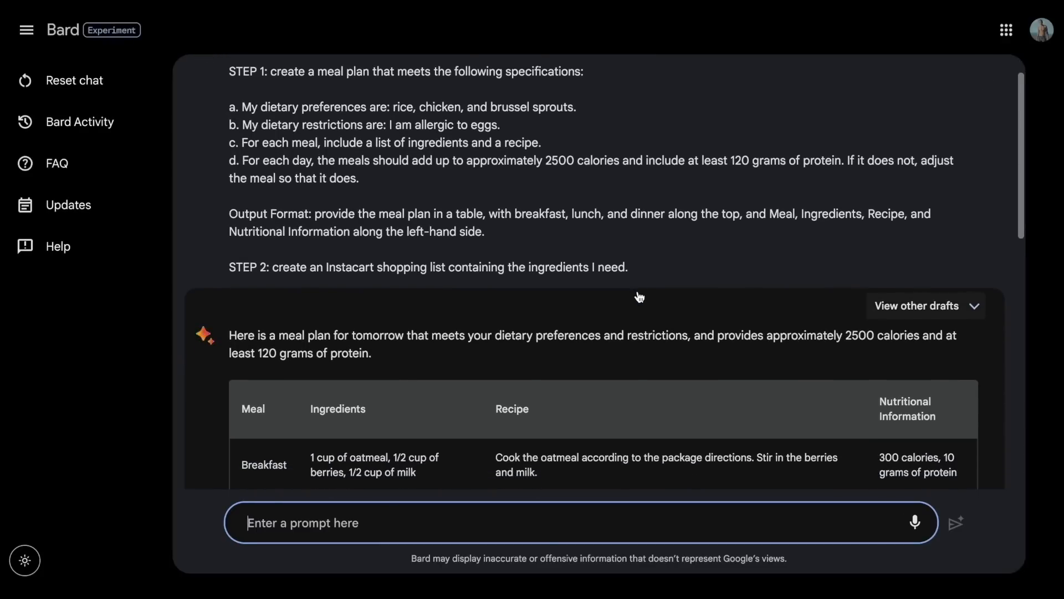
scroll("down", 3)
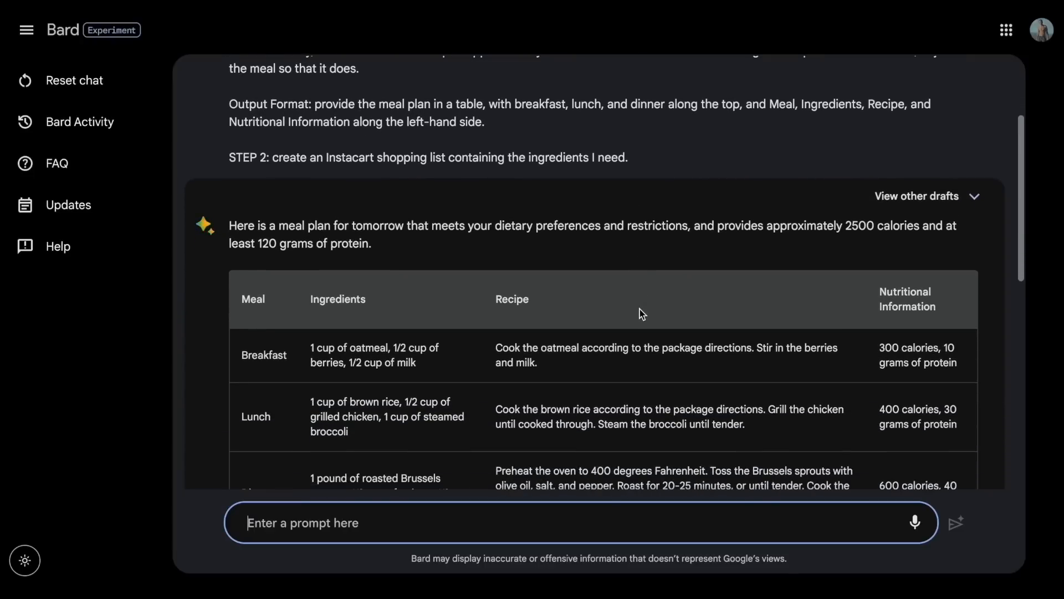
scroll("down", 3)
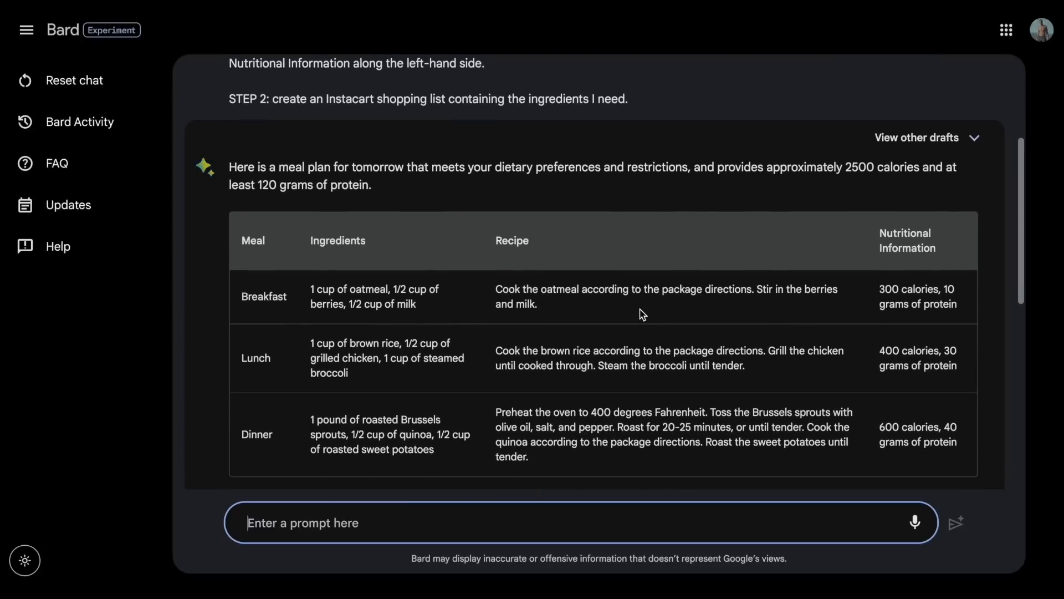
left_click(915, 137)
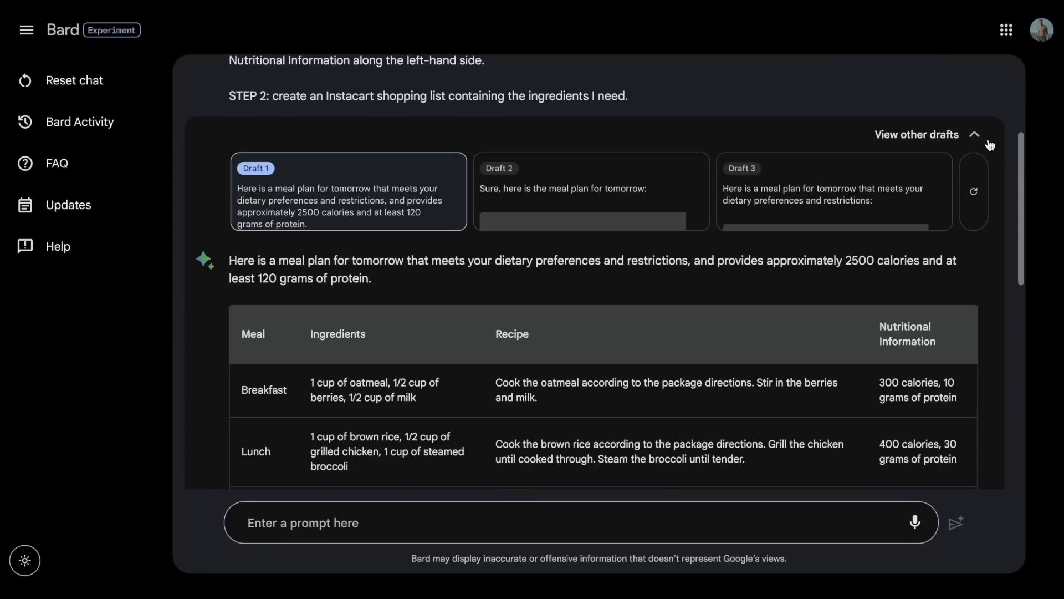
- Scroll through the meal plan down to the Instacart Shopping List
scroll("down", 3)
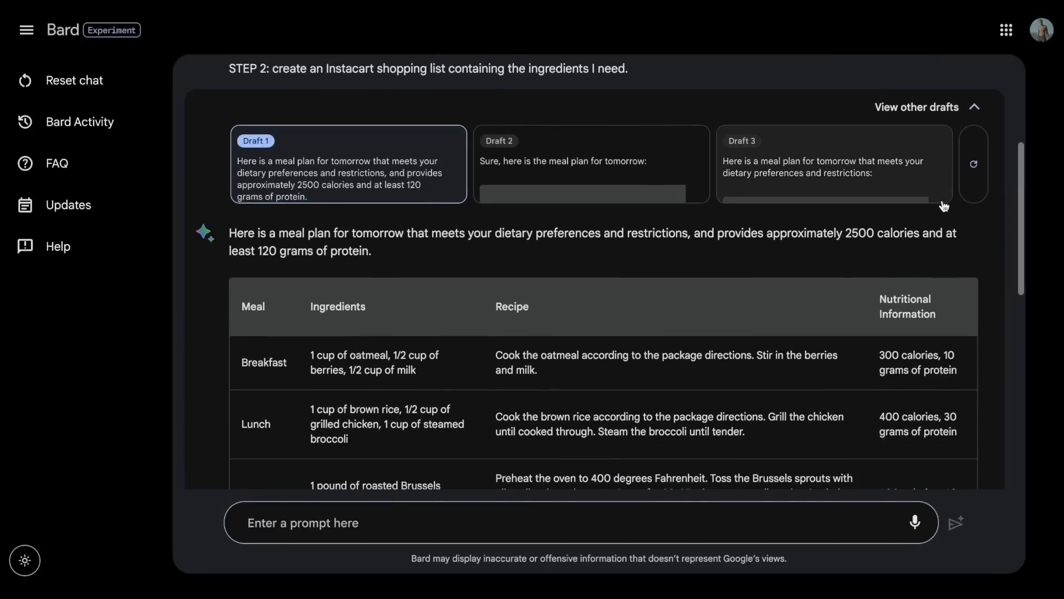
scroll("down", 3)
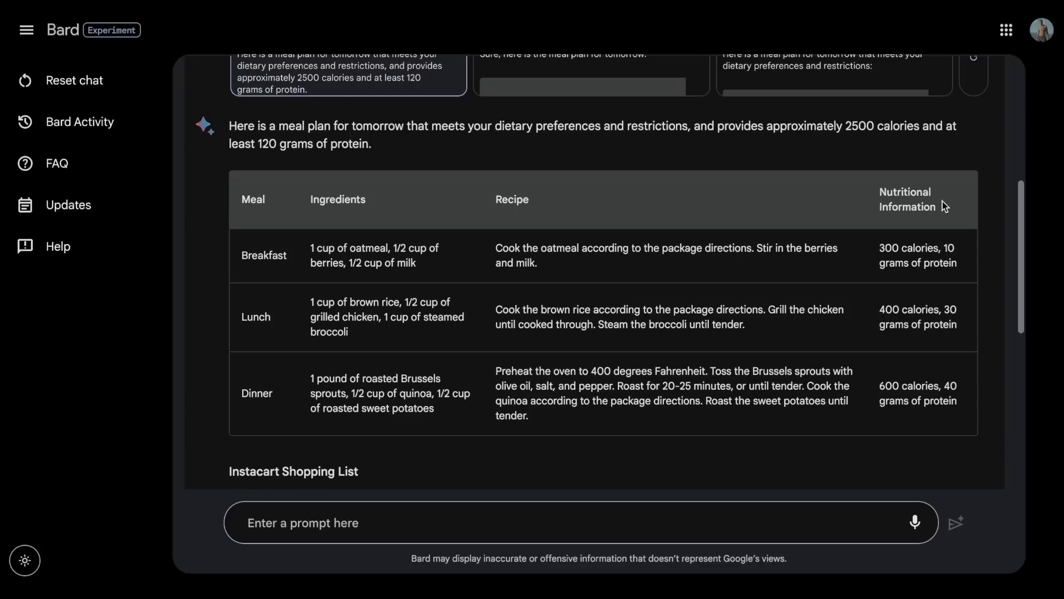
scroll("down", 3)
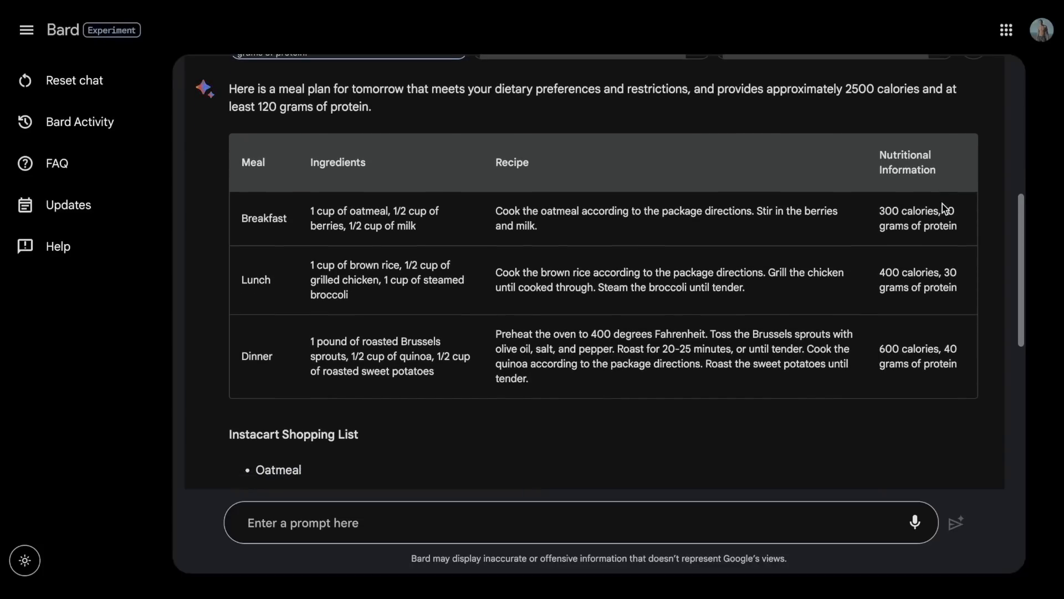
scroll("down", 3)
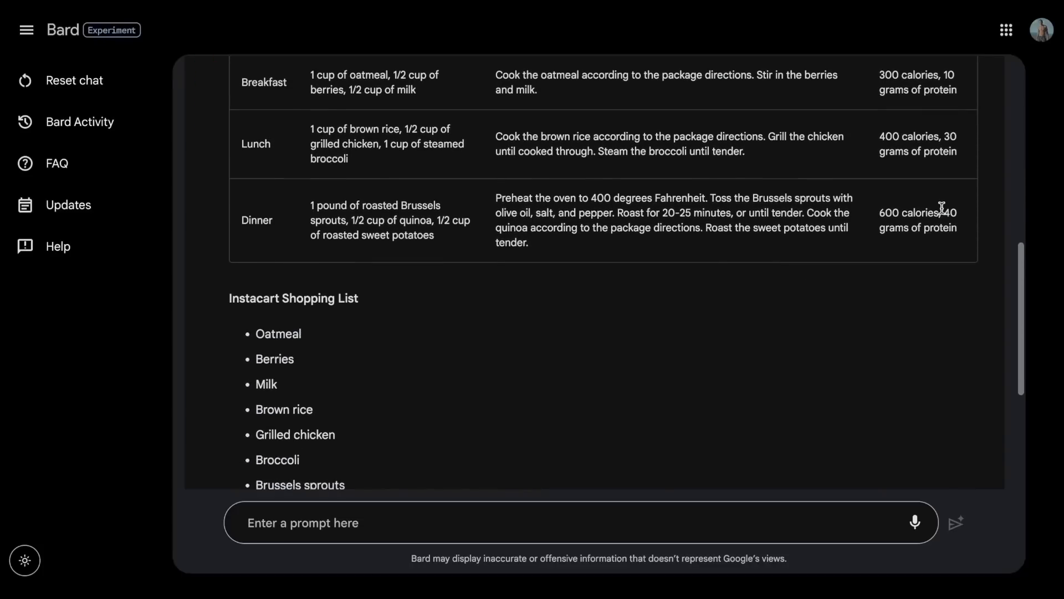
scroll("down", 3)
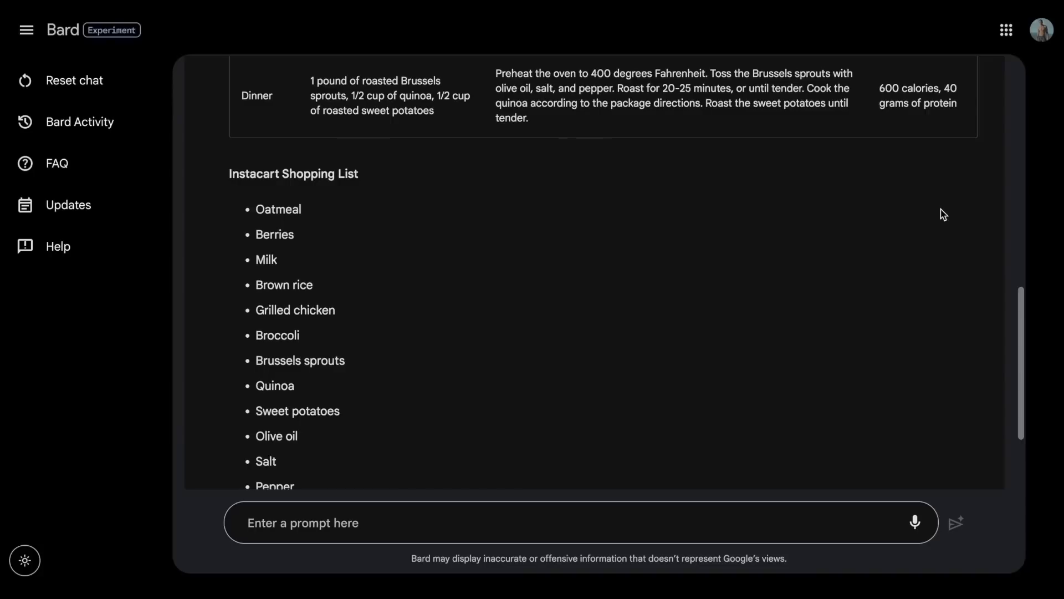
scroll("down", 3)
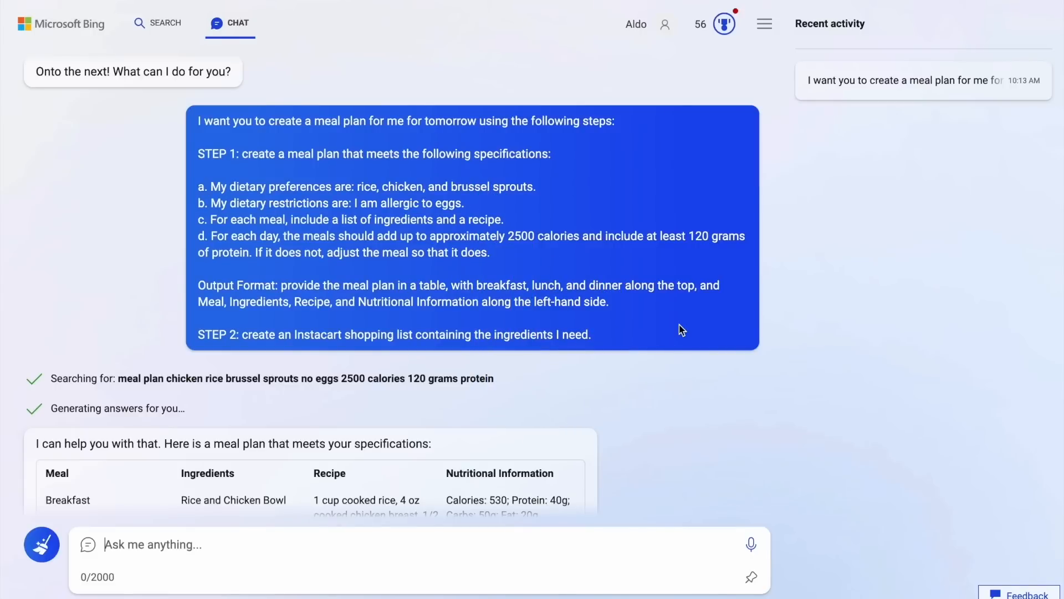
scroll("down", 3)
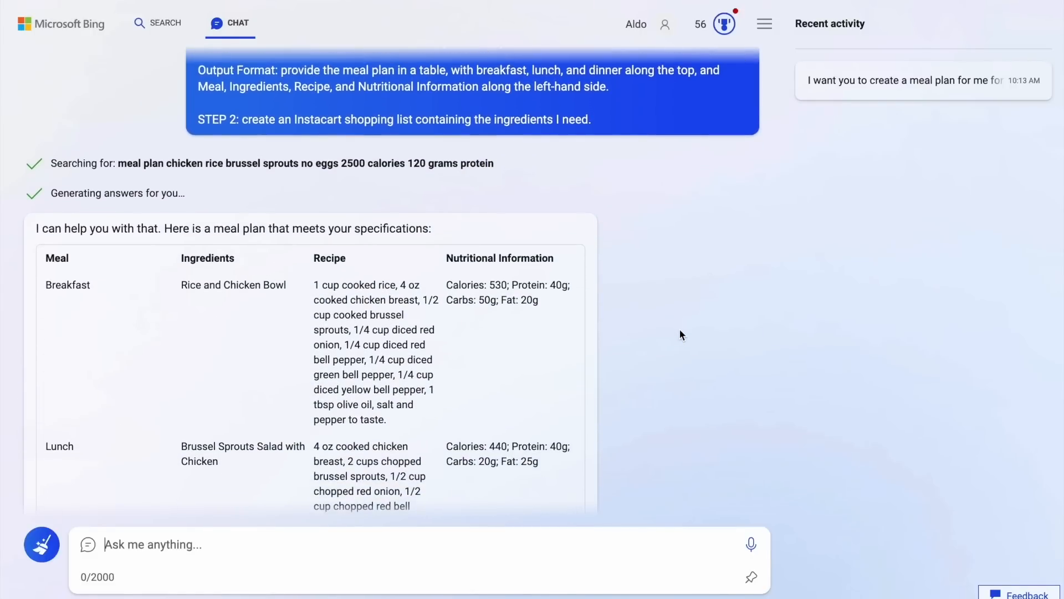
scroll("down", 3)
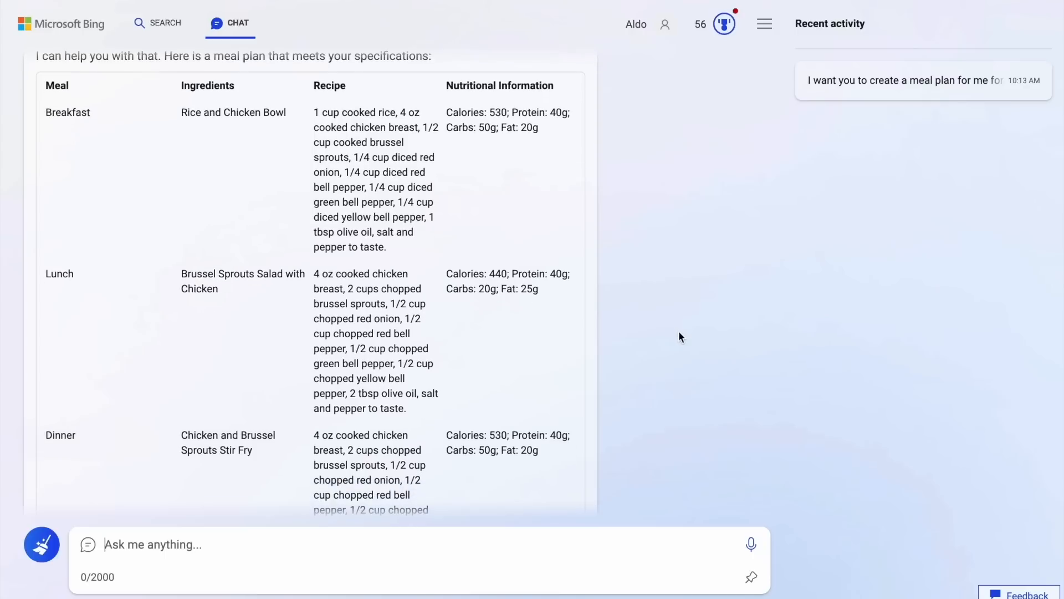
scroll("down", 3)
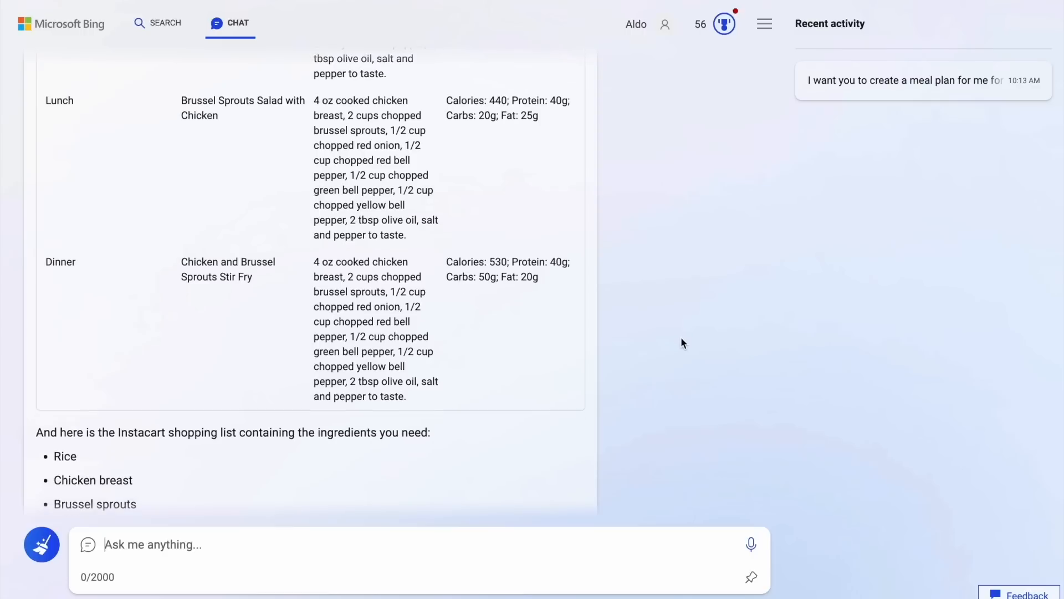
scroll("down", 3)
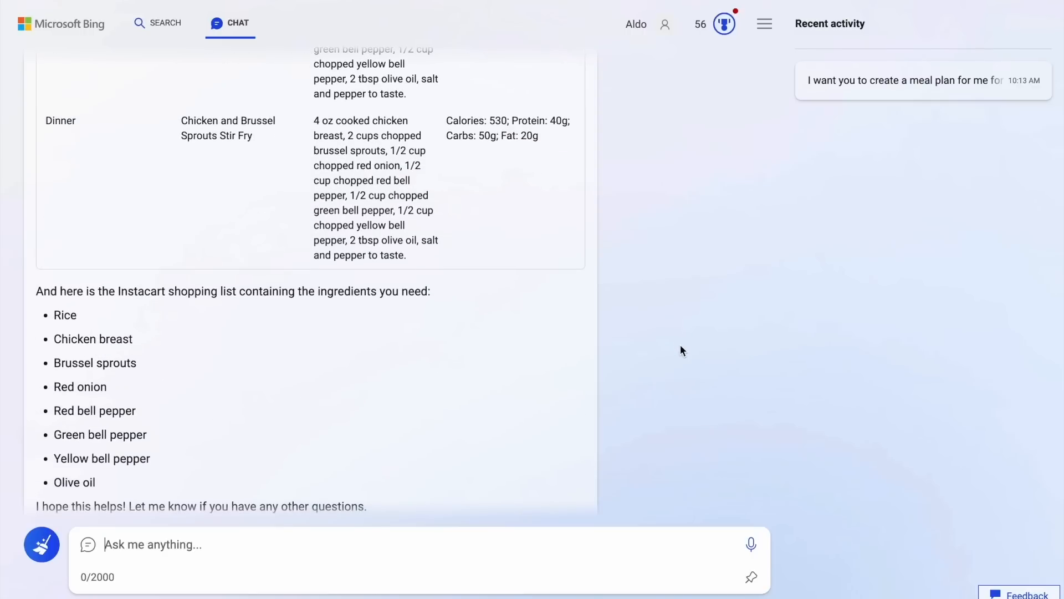
scroll("down", 3)
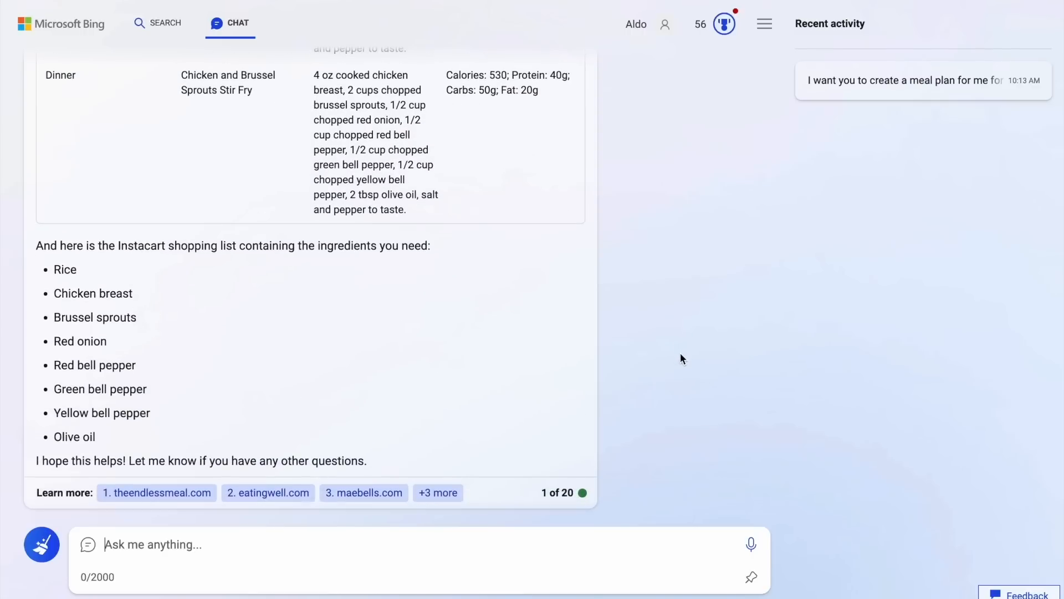